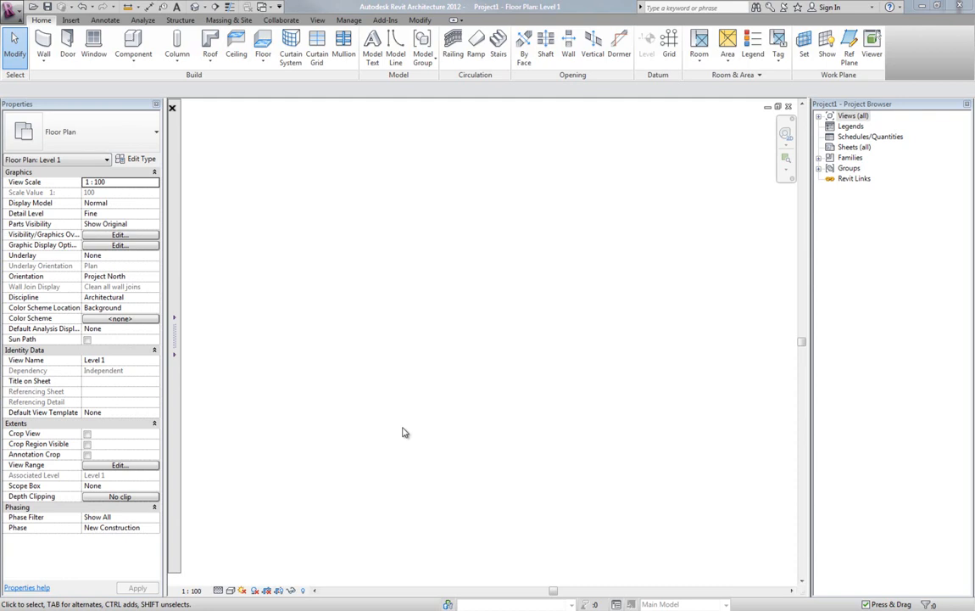
pyautogui.moveTo(410, 420)
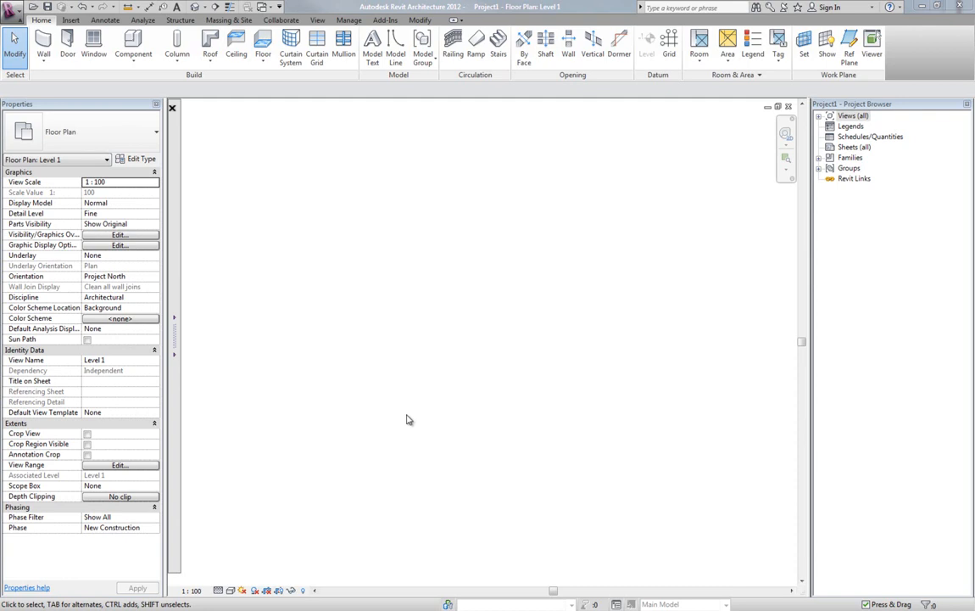
pyautogui.moveTo(378, 377)
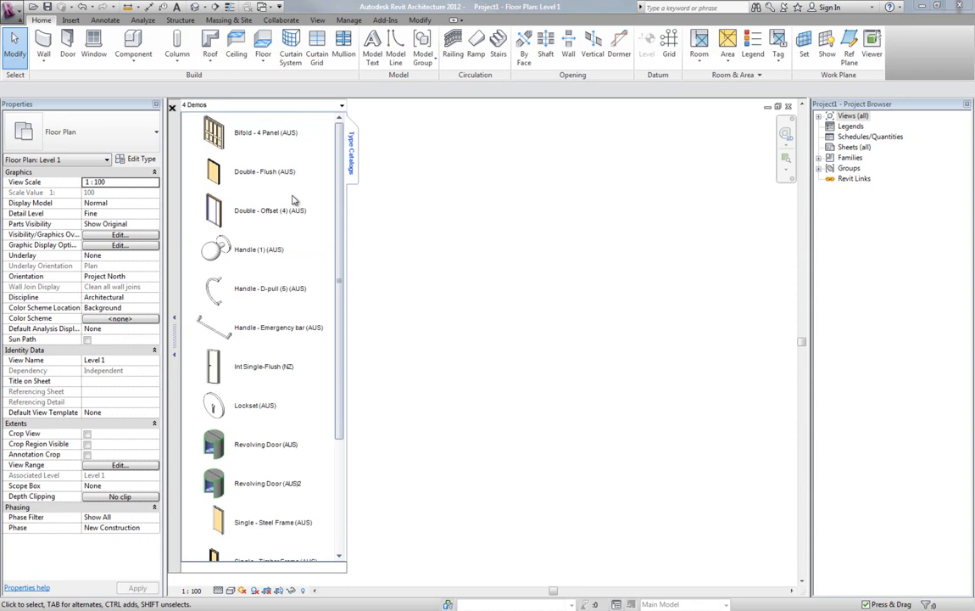
pyautogui.moveTo(323, 175)
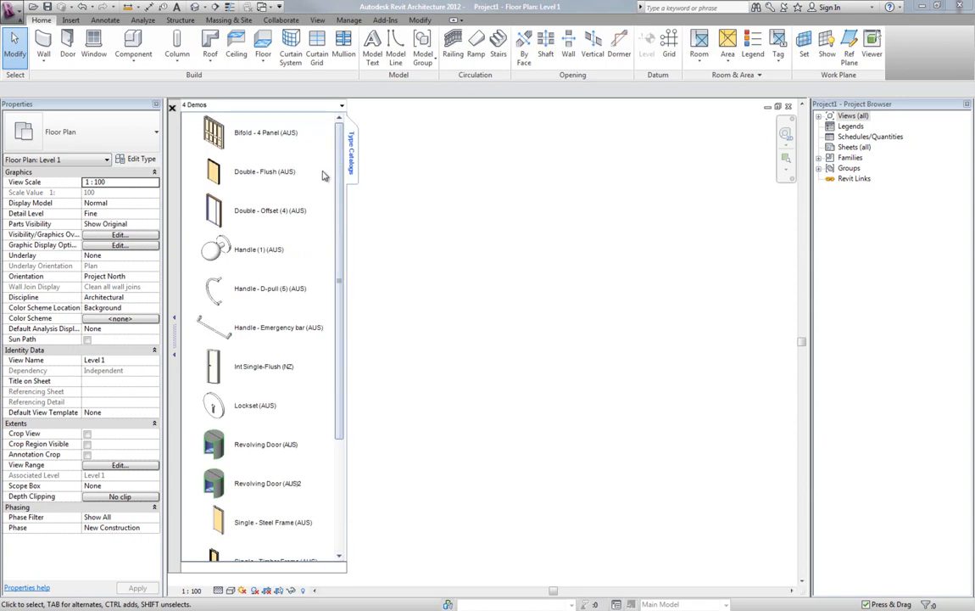
pyautogui.moveTo(316, 197)
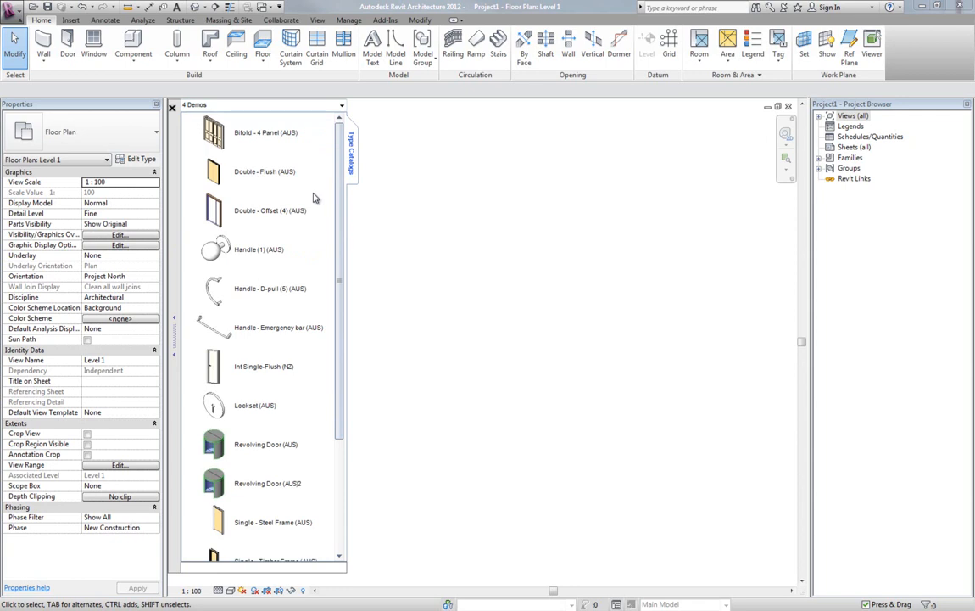
pyautogui.moveTo(309, 203)
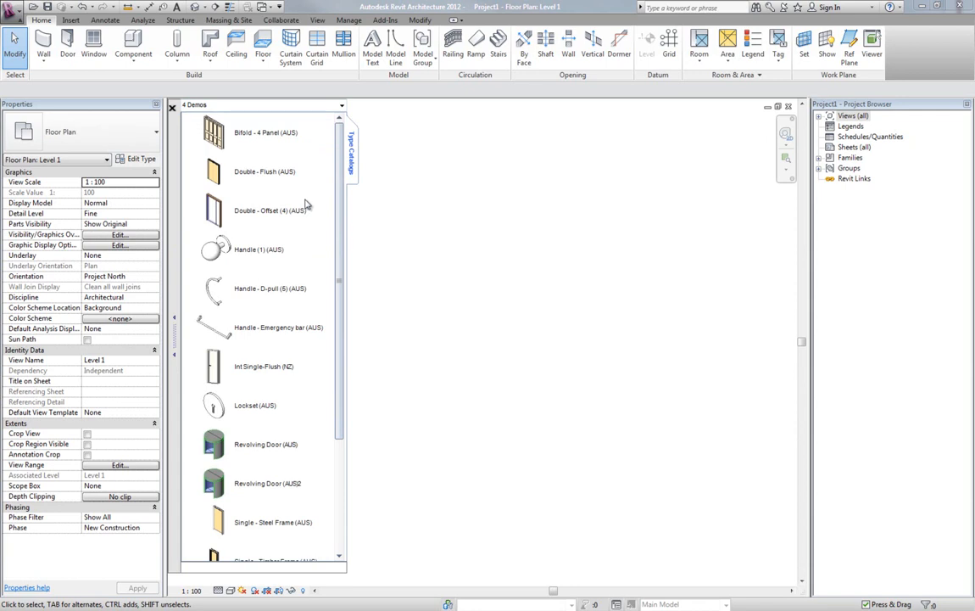
pyautogui.moveTo(298, 381)
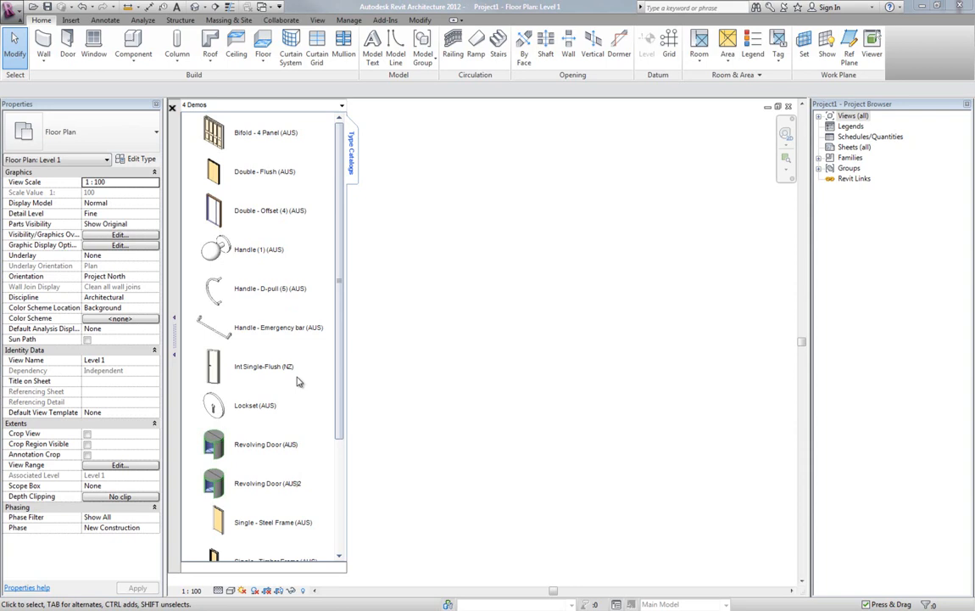
pyautogui.moveTo(212, 359)
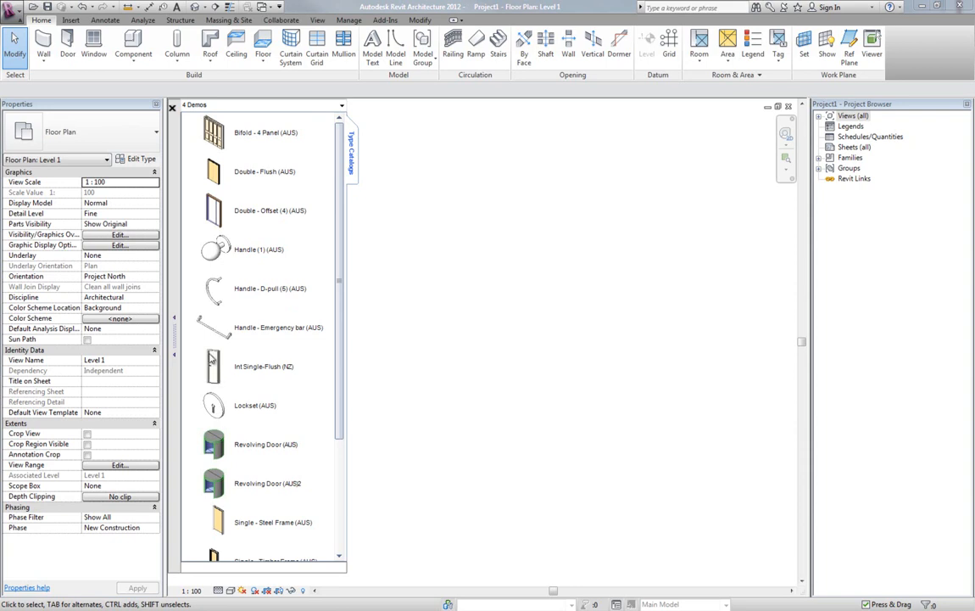
pyautogui.moveTo(258, 375)
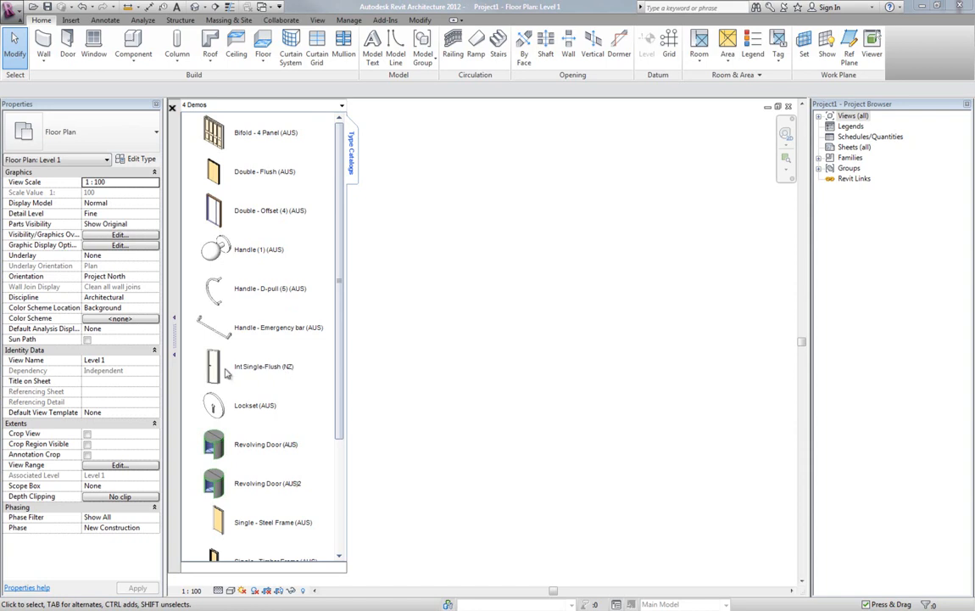
pyautogui.moveTo(222, 371)
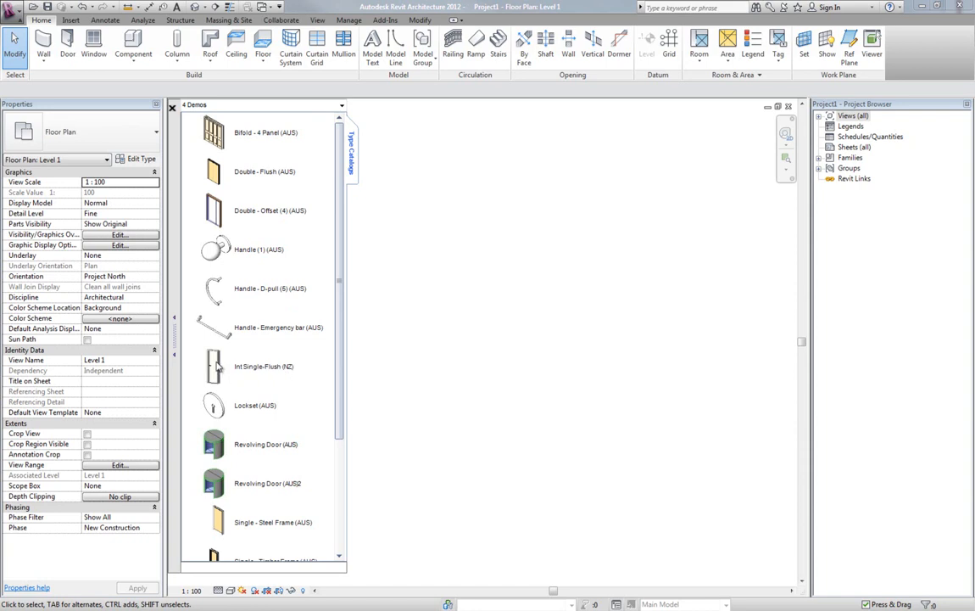
pyautogui.moveTo(195, 367)
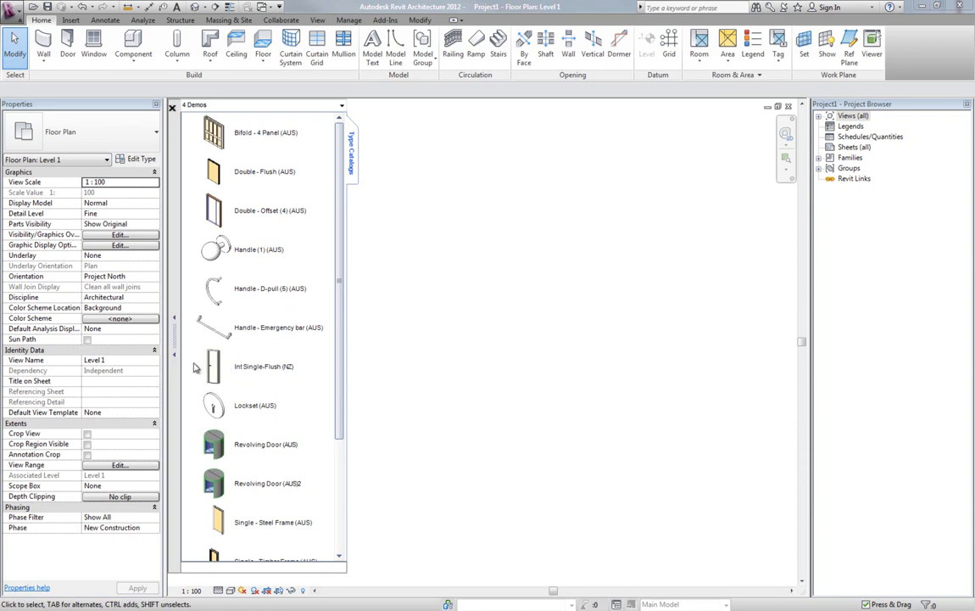
pyautogui.moveTo(196, 366)
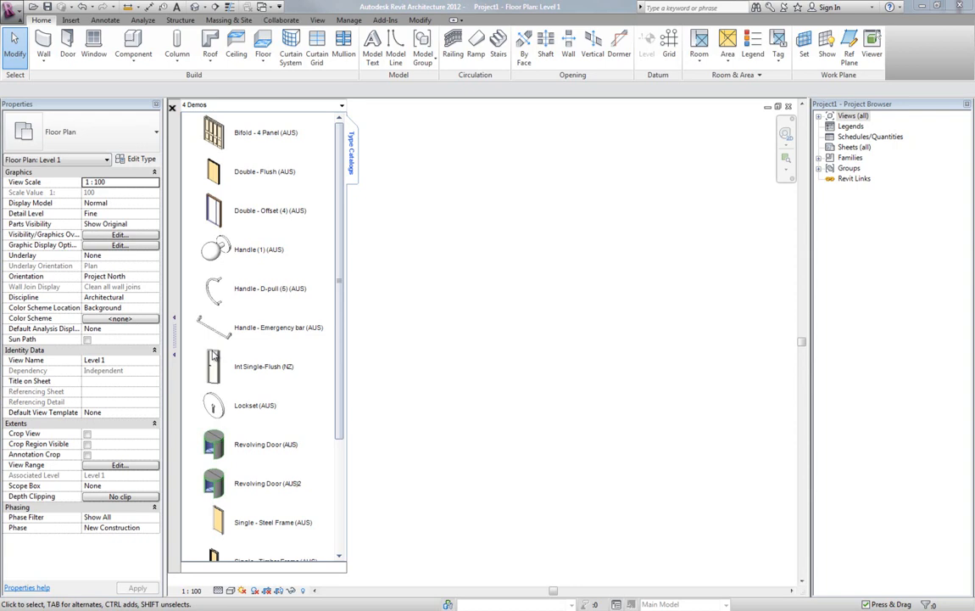
pyautogui.moveTo(217, 376)
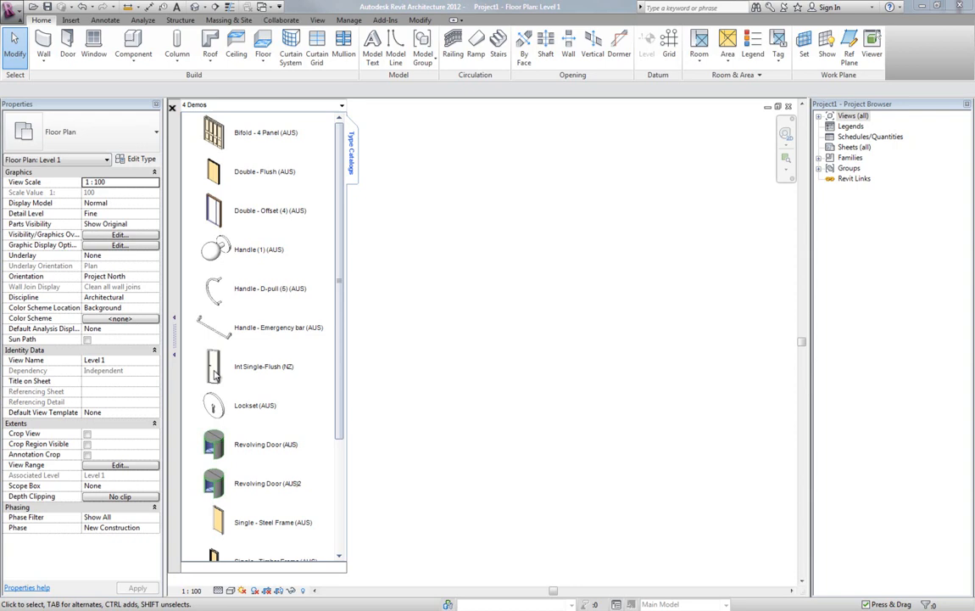
pyautogui.moveTo(213, 387)
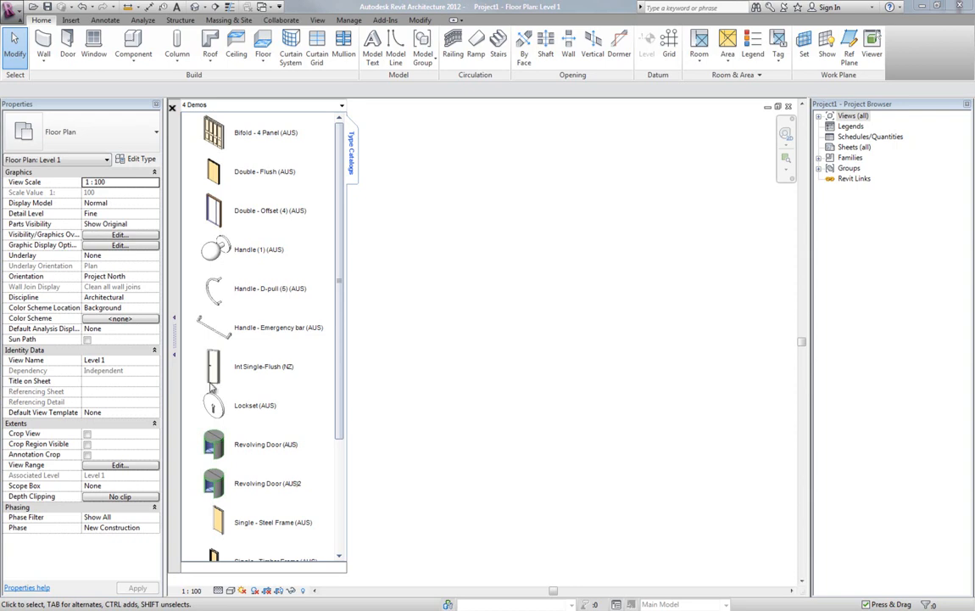
pyautogui.moveTo(213, 388)
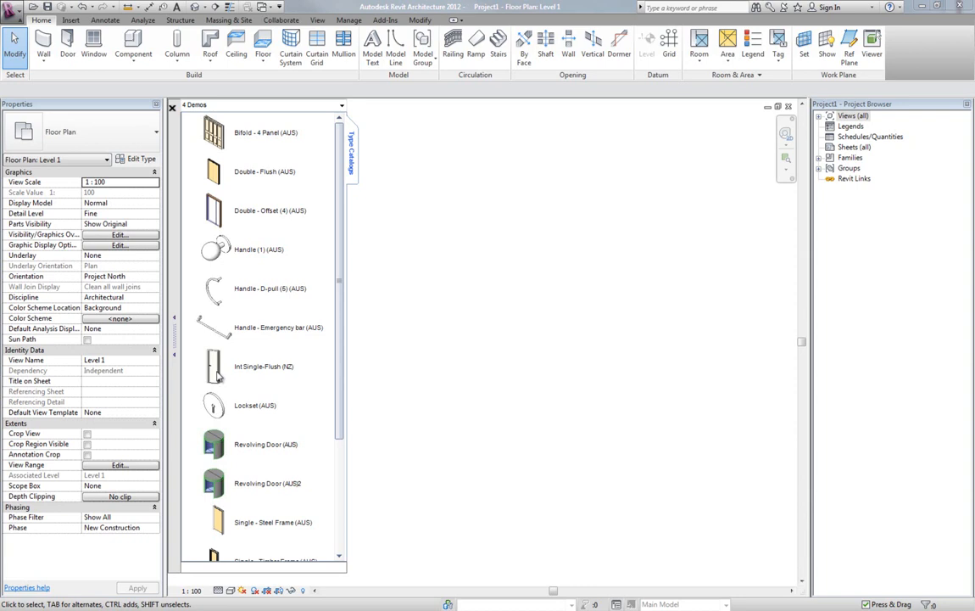
pyautogui.moveTo(219, 371)
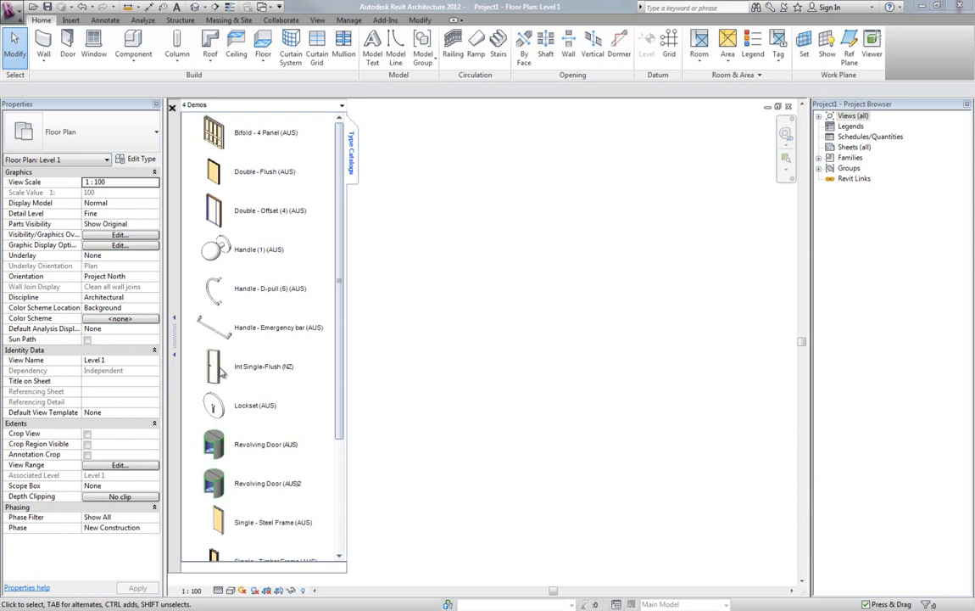
pyautogui.moveTo(196, 354)
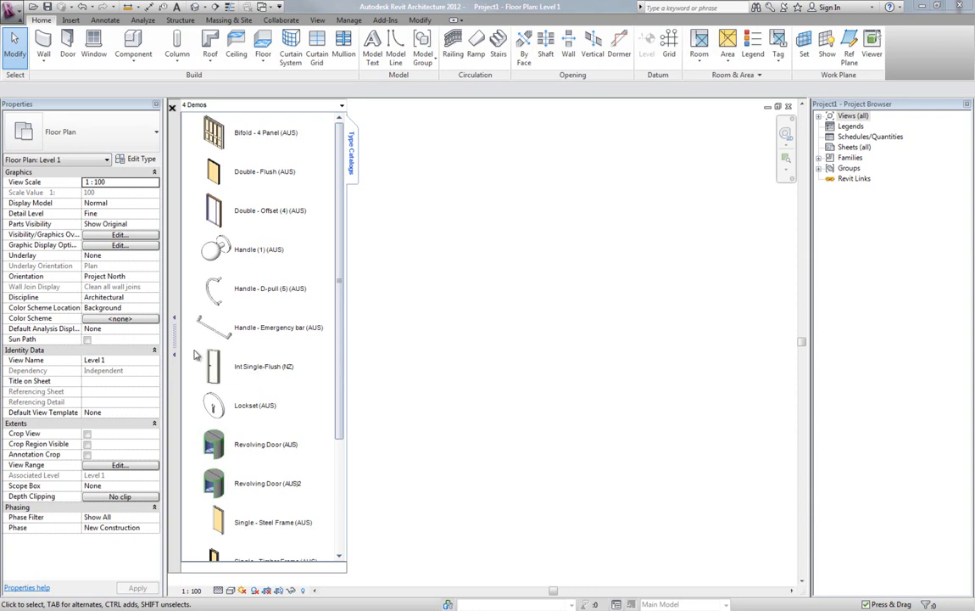
# Step: Create a type catalog for the Int Single-Flush (NZ) door from its family options
pyautogui.click(259, 365)
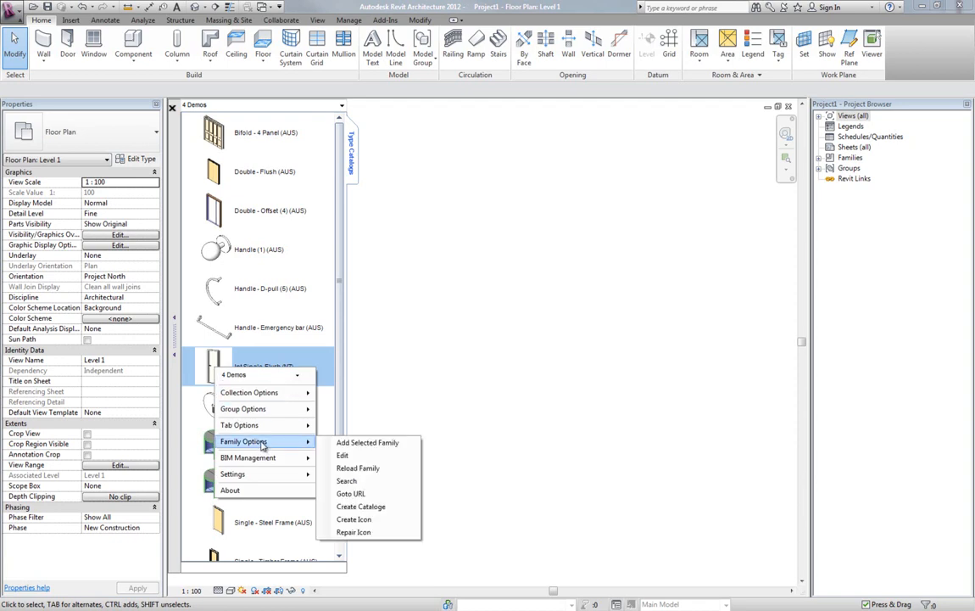
pyautogui.moveTo(361, 506)
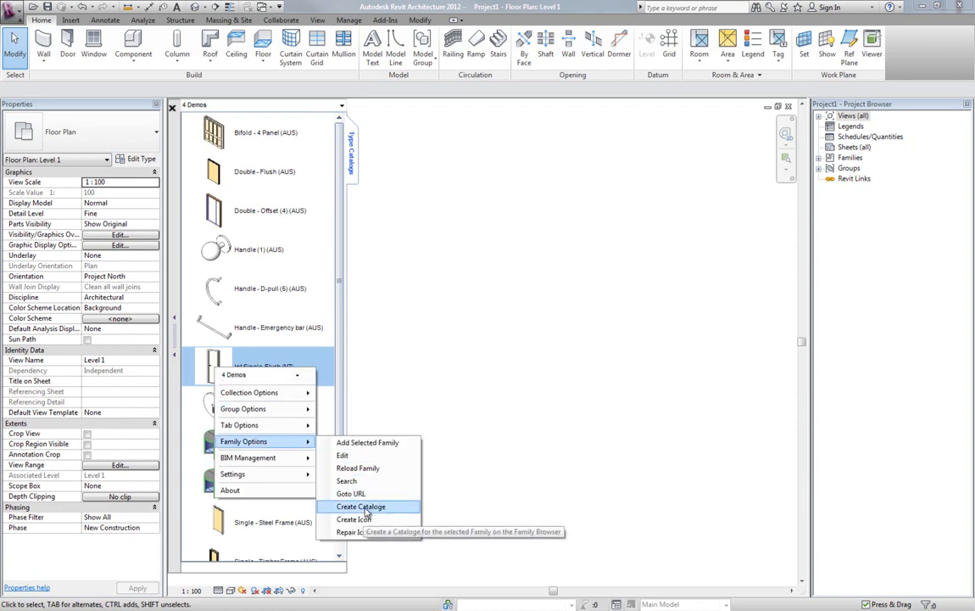
pyautogui.click(360, 506)
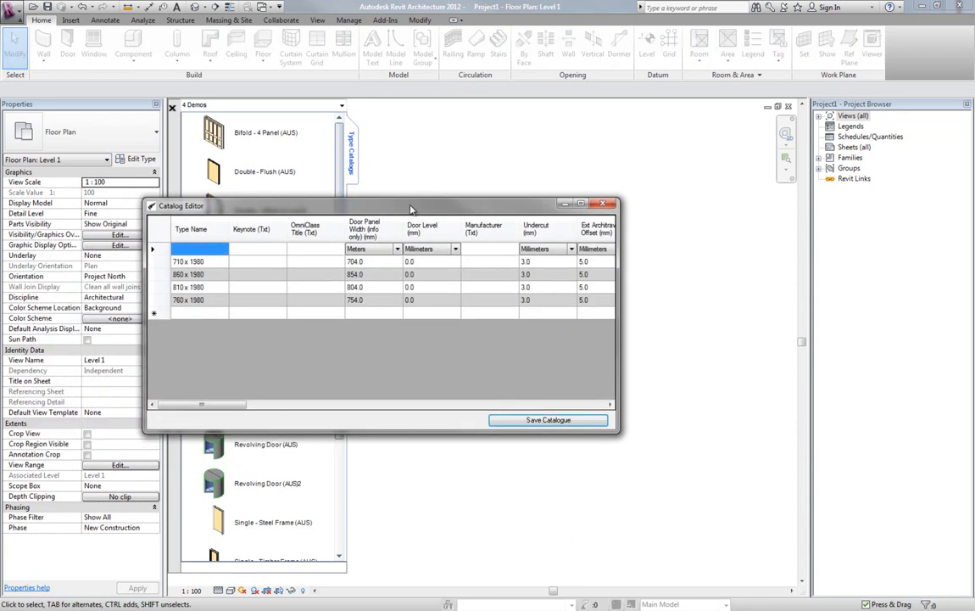
pyautogui.moveTo(252, 374)
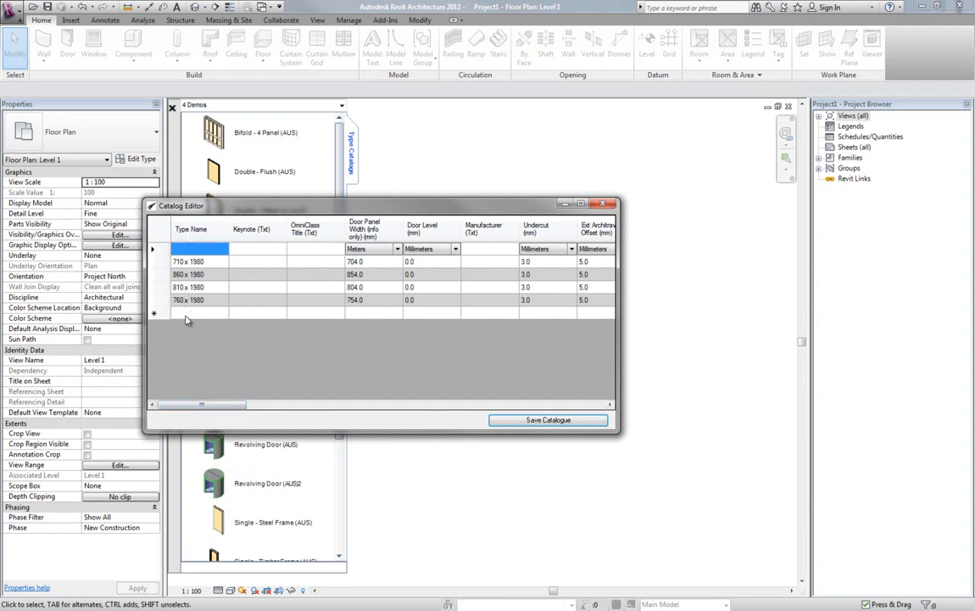
pyautogui.moveTo(246, 406)
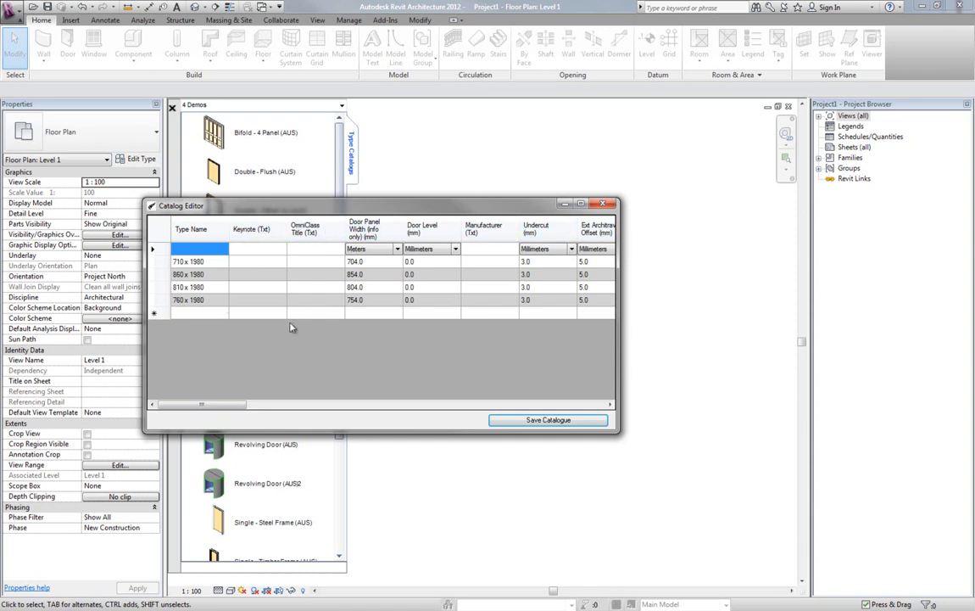
# Step: Delete the extra parameter columns, keeping Type Name, Height (mm) and Width (mm)
pyautogui.click(257, 229)
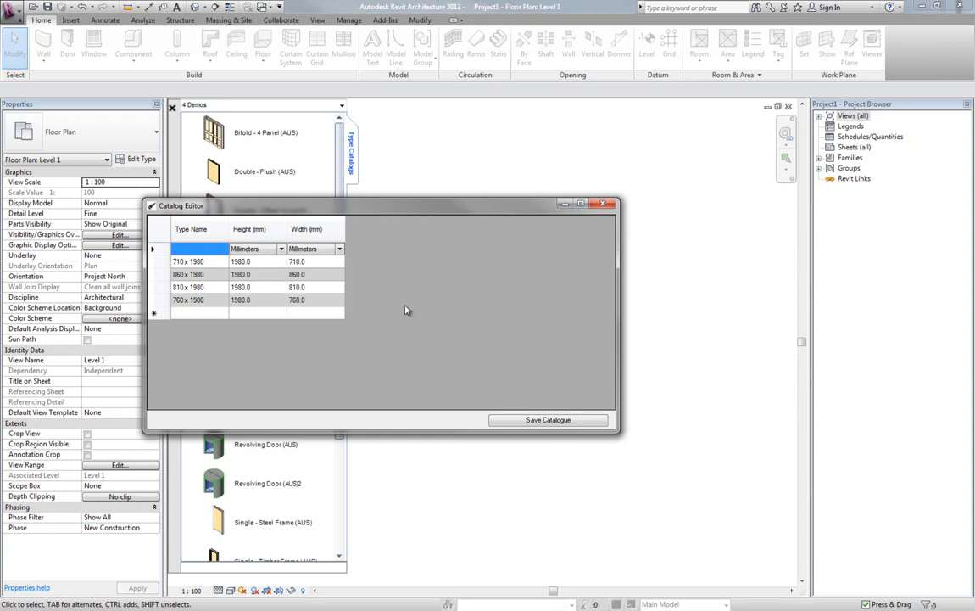
pyautogui.moveTo(403, 305)
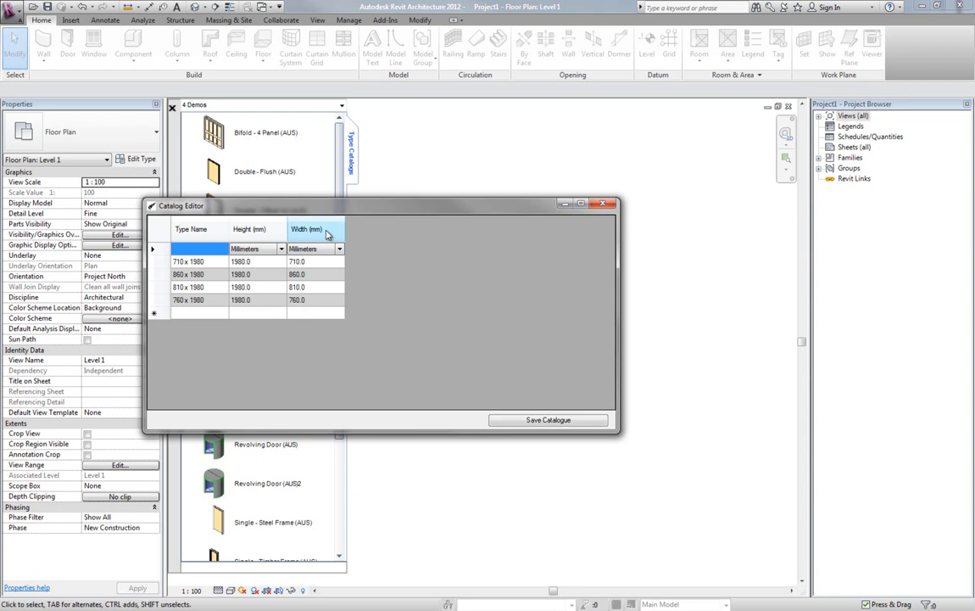
# Step: Move the Width (mm) column before Height (mm) and save the catalogue
pyautogui.click(316, 229)
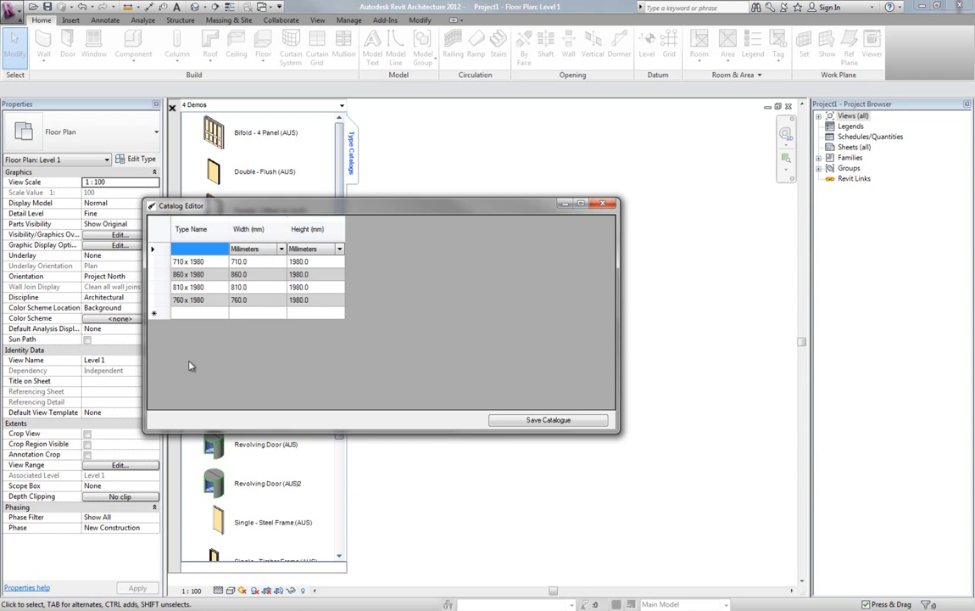
pyautogui.moveTo(543, 408)
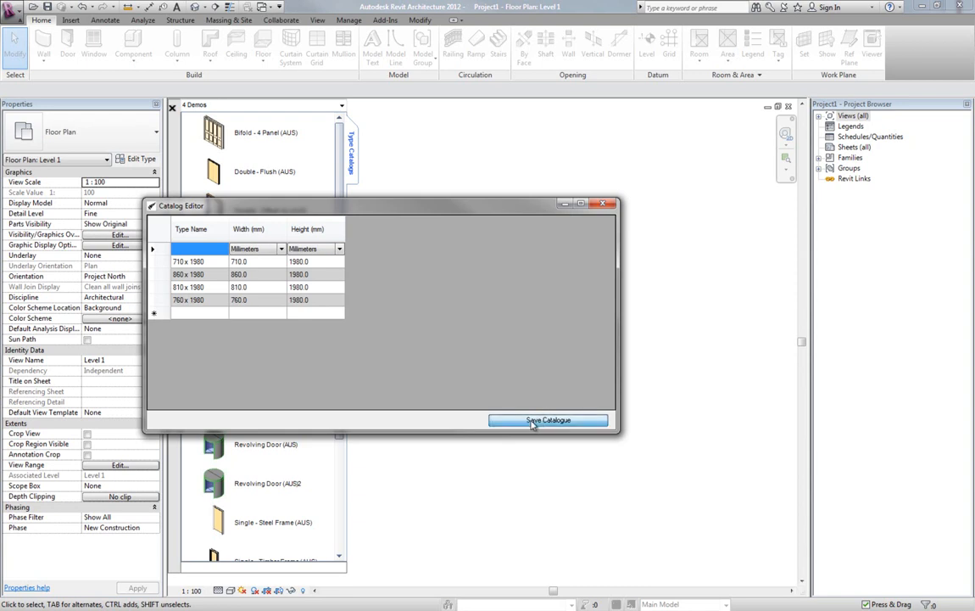
pyautogui.click(548, 420)
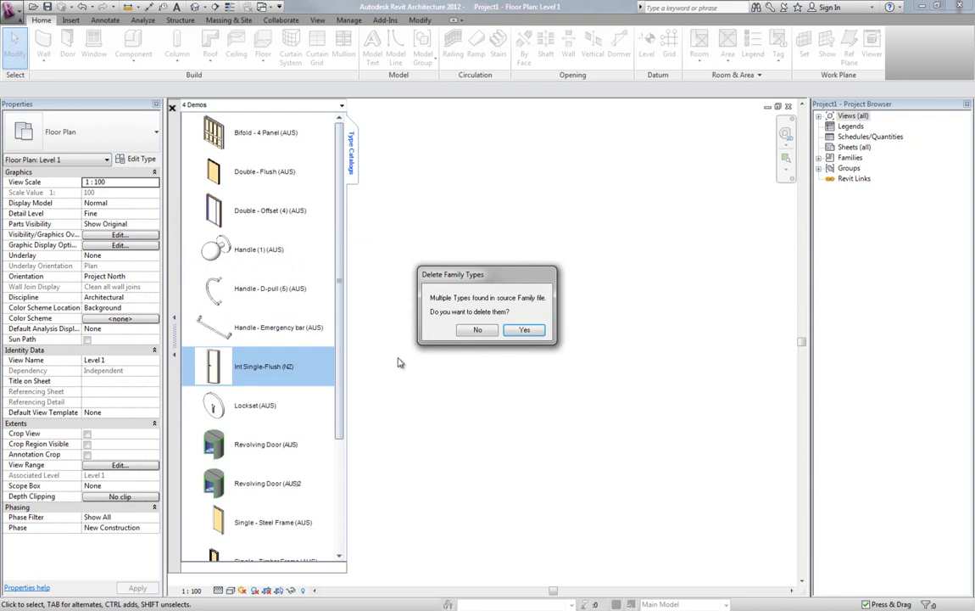
pyautogui.moveTo(418, 353)
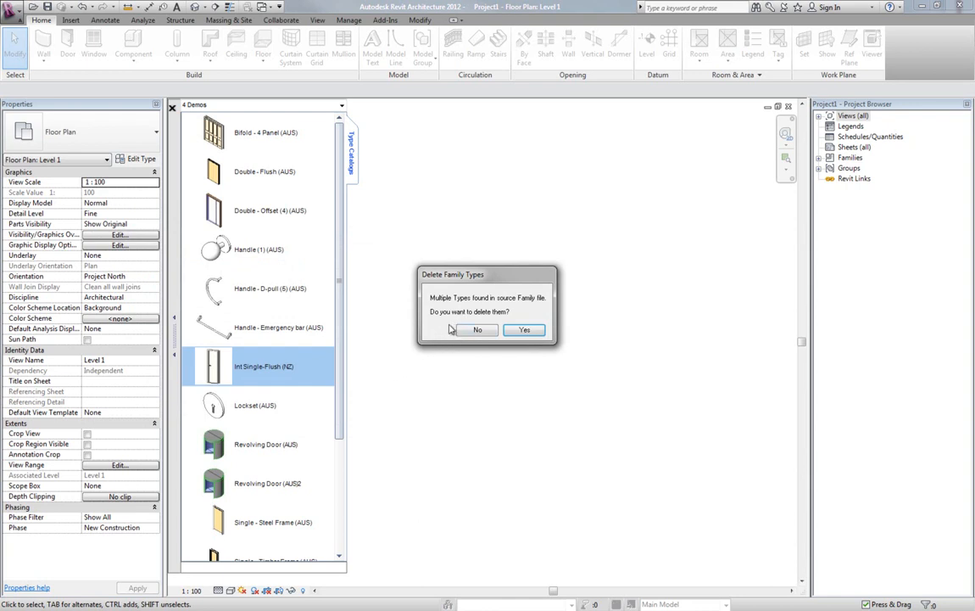
pyautogui.moveTo(432, 333)
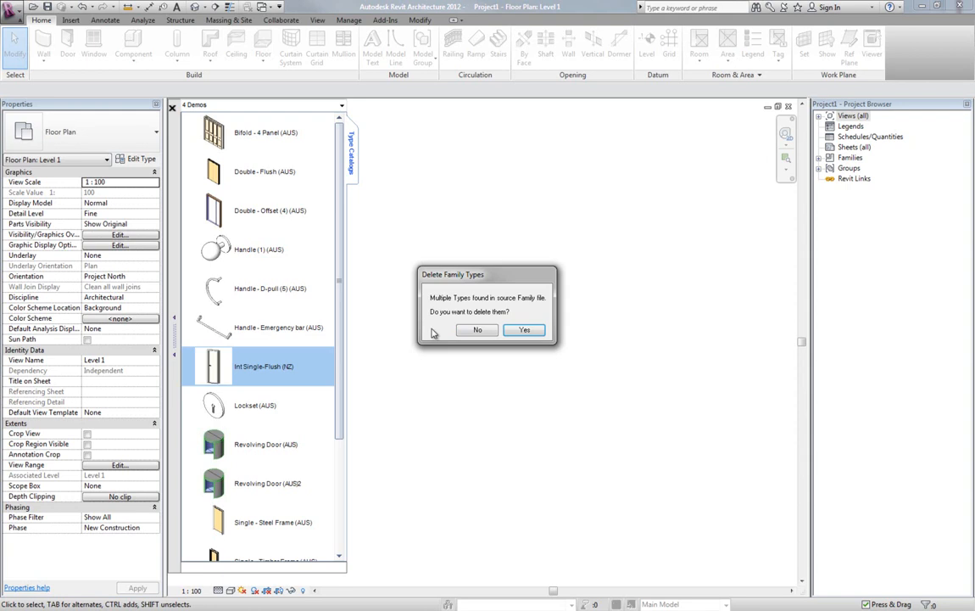
pyautogui.moveTo(438, 332)
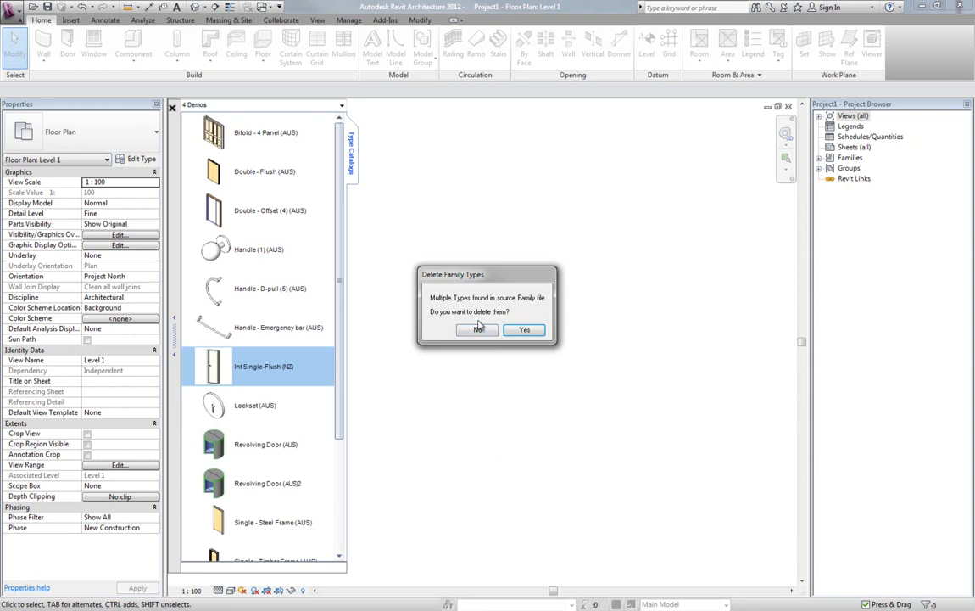
# Step: Answer the Delete Family Types prompt about the family's extra existing types
pyautogui.click(524, 329)
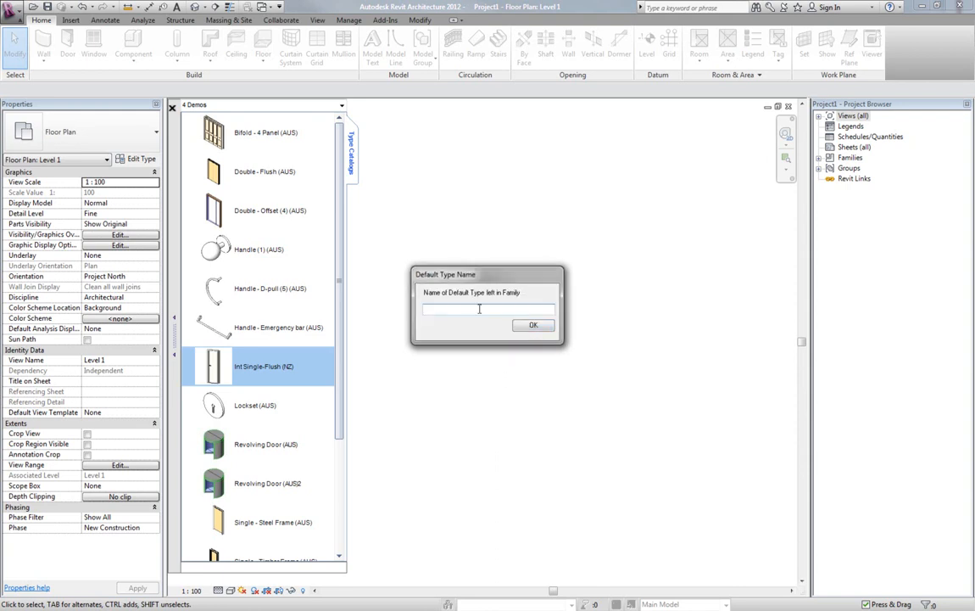
# Step: Name the remaining door type 'Default' and answer the replace-existing-file prompt
pyautogui.write('D')
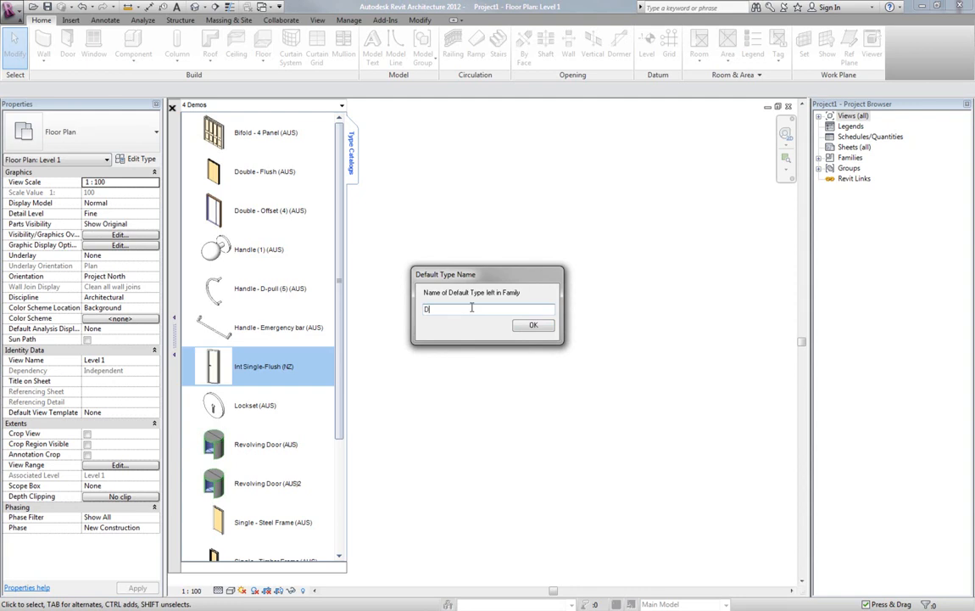
pyautogui.write('afult')
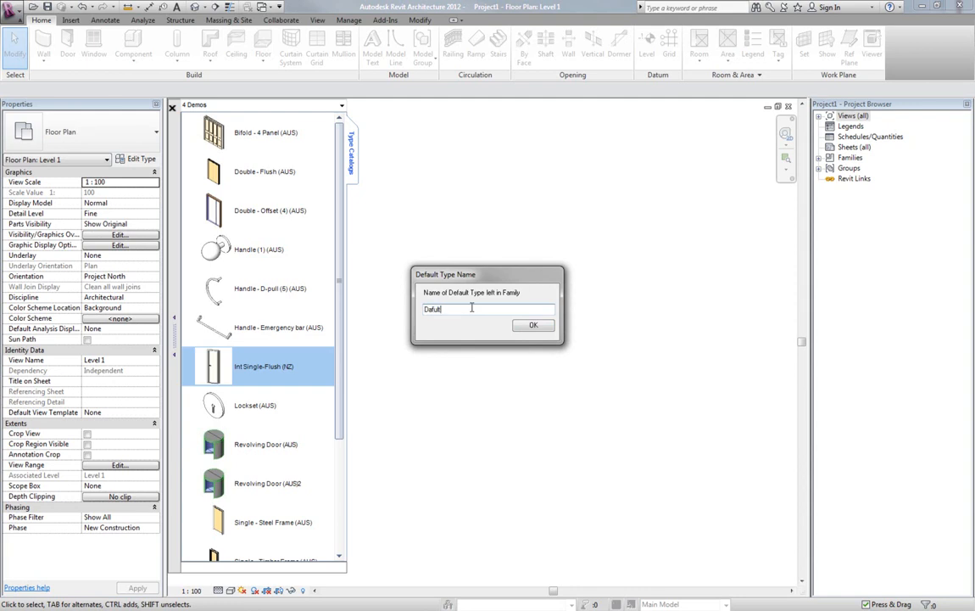
pyautogui.press('BackSpace')
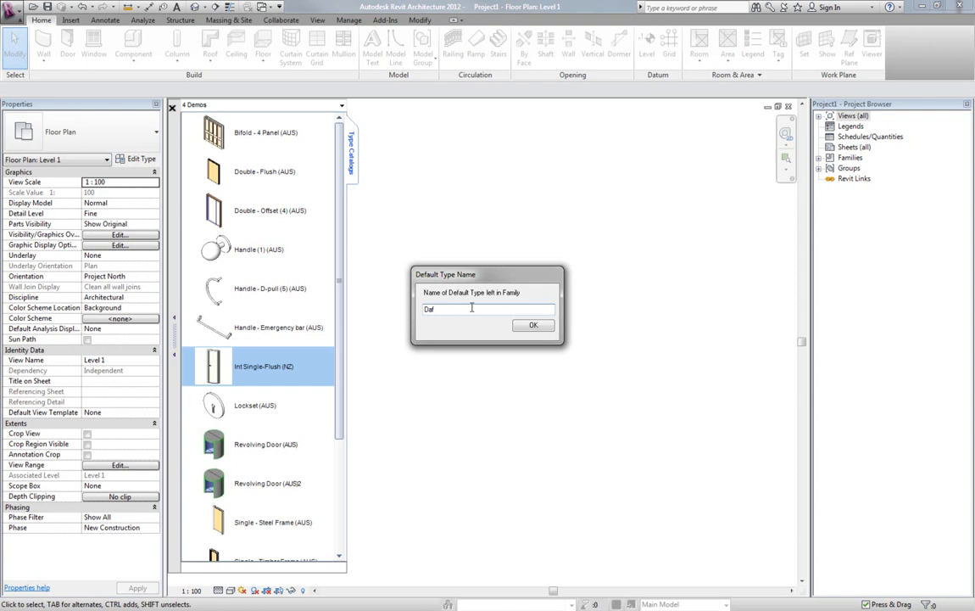
pyautogui.write('ault')
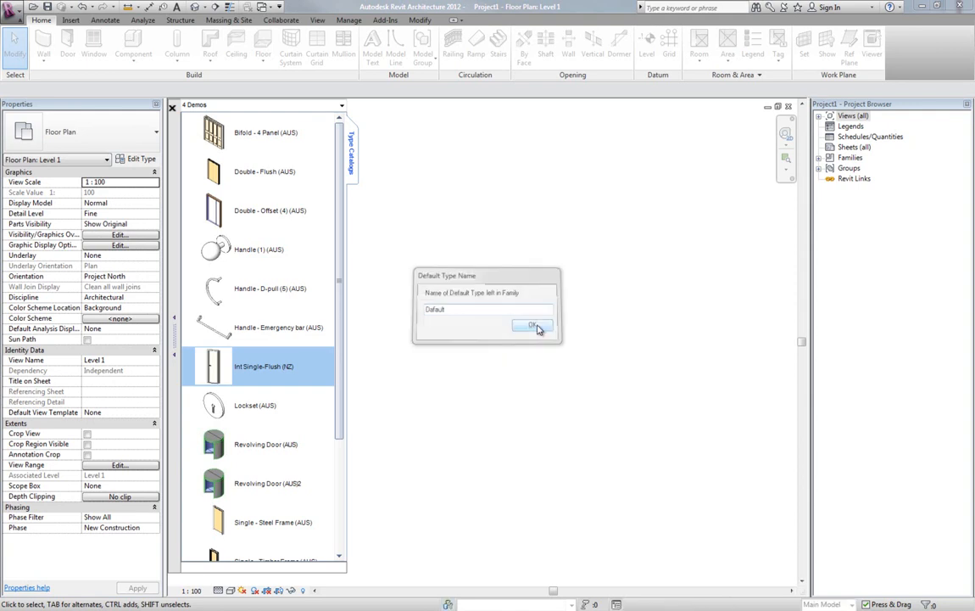
pyautogui.click(532, 326)
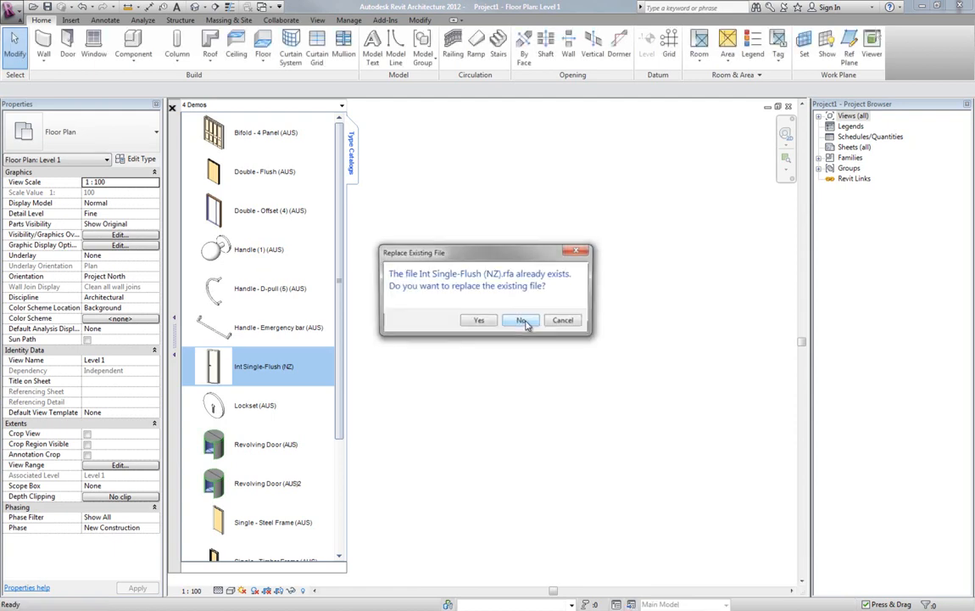
pyautogui.click(520, 320)
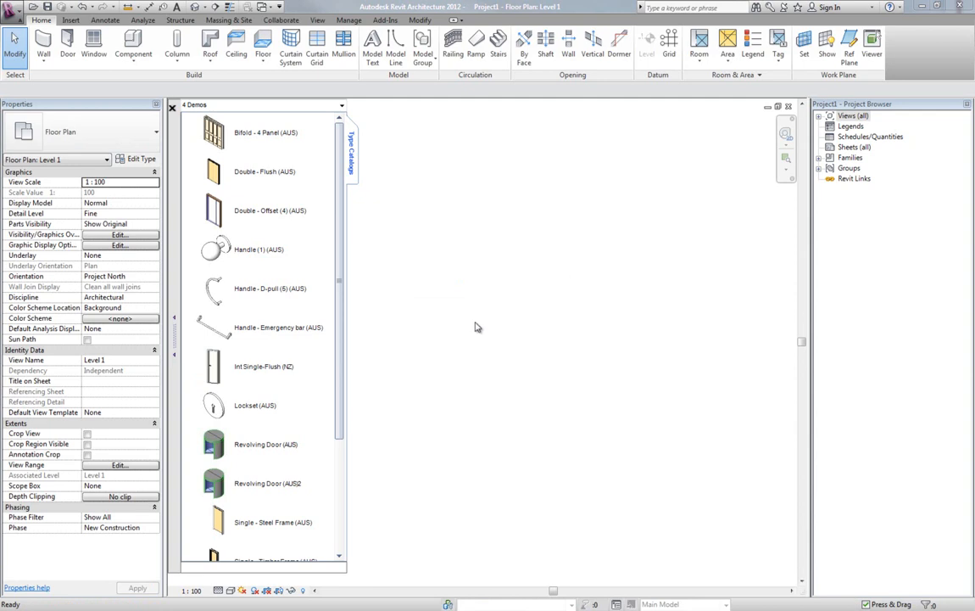
# Step: Expand Int Single-Flush (NZ) to show its four sizes, 710 to 860 x 1980
pyautogui.click(213, 365)
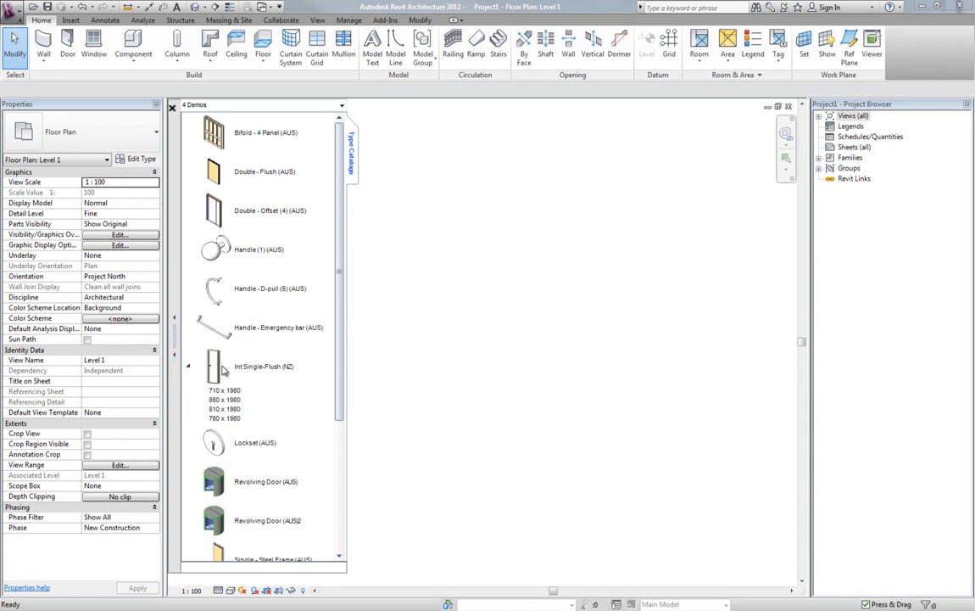
pyautogui.moveTo(225, 373)
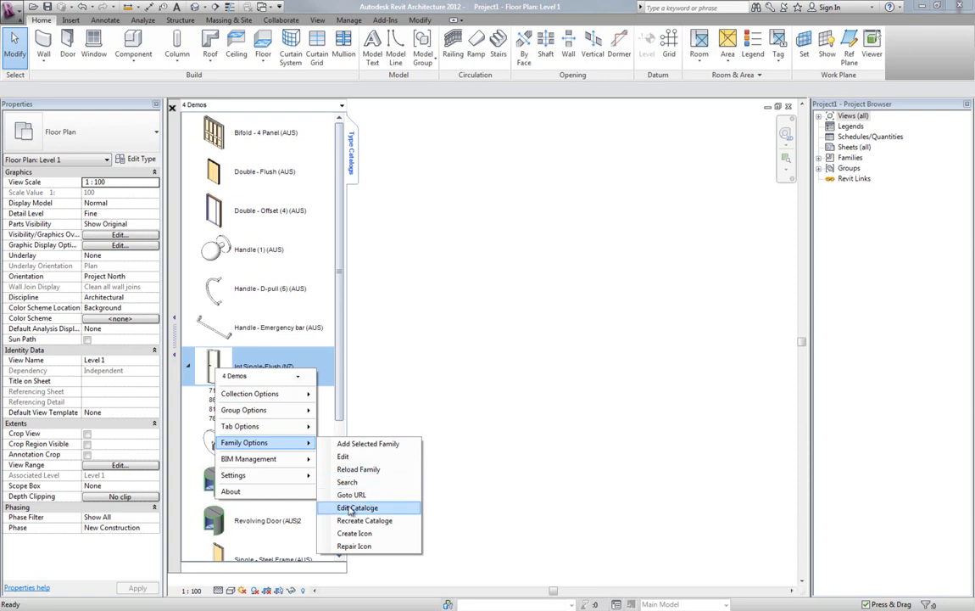
# Step: Reopen the catalogue and add a 'Test Type' row with width 1500 and height 2400
pyautogui.click(357, 507)
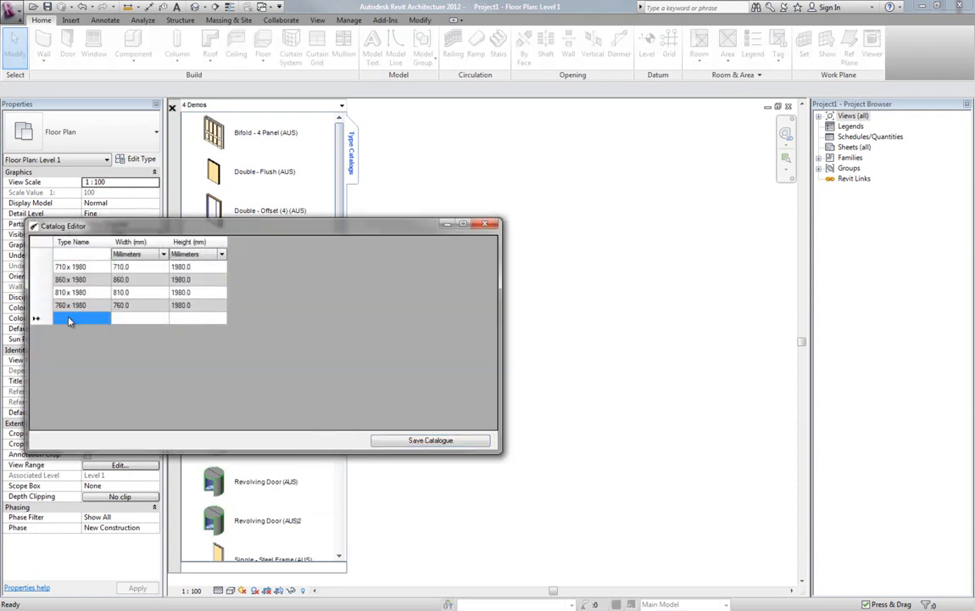
pyautogui.write('Test Type')
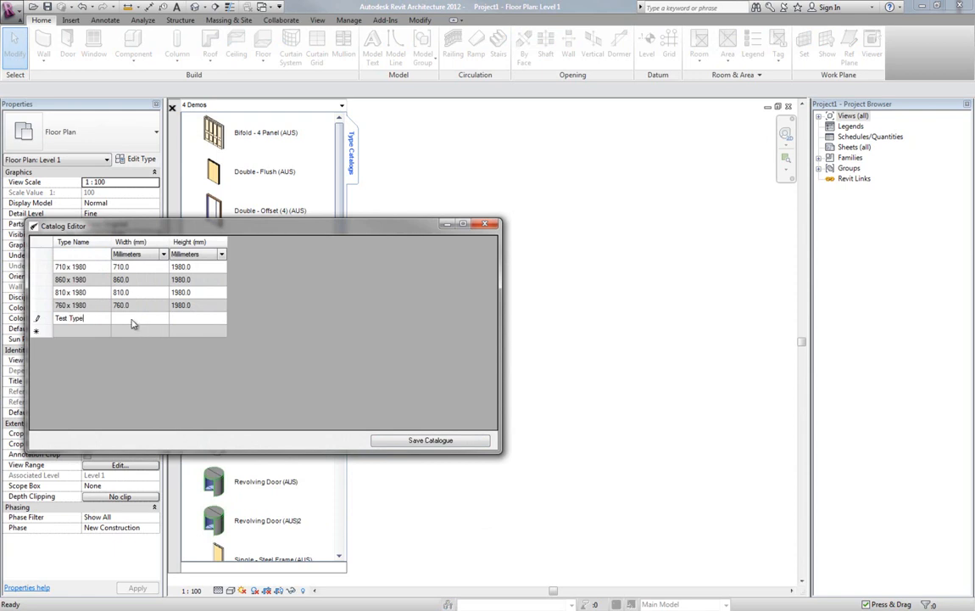
pyautogui.write('1500')
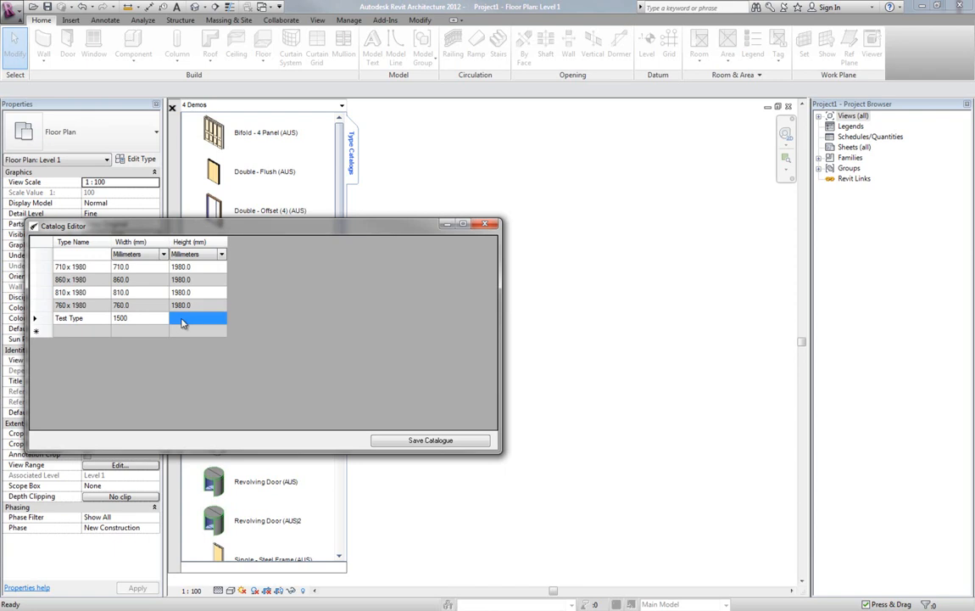
pyautogui.write('2400')
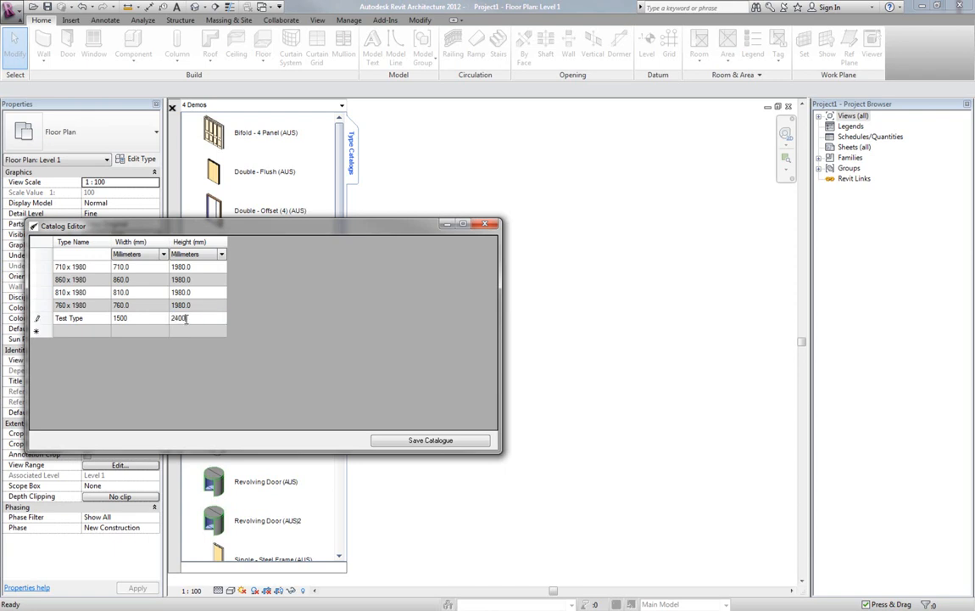
# Step: Save the catalogue with Test Type and place a Test Type door in a new wall
pyautogui.click(430, 441)
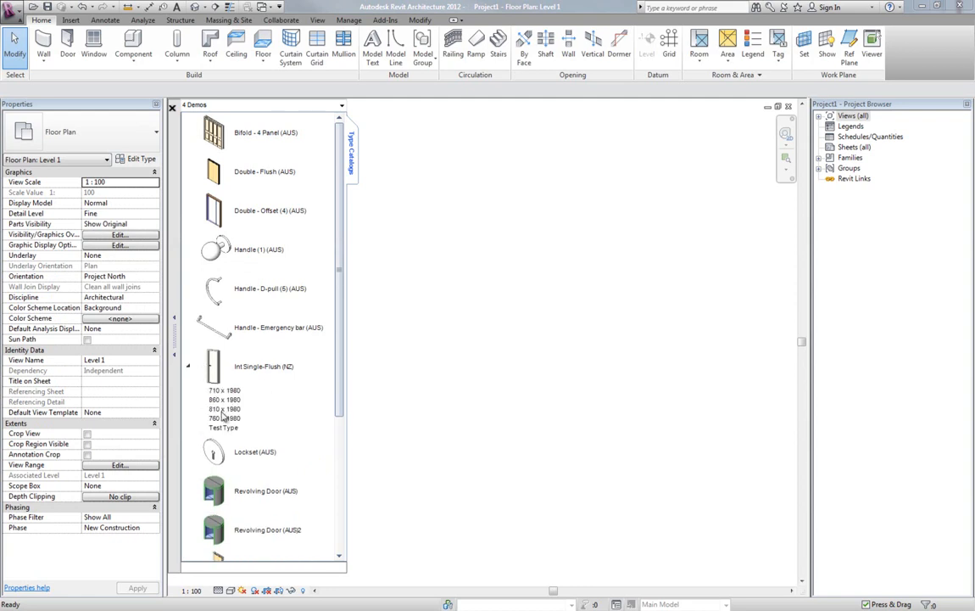
pyautogui.click(43, 42)
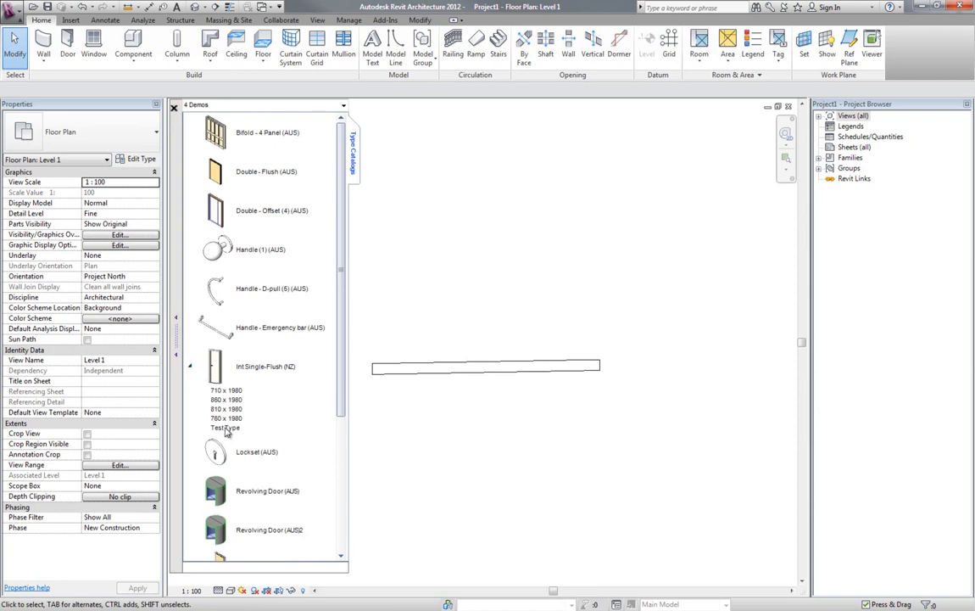
pyautogui.click(225, 427)
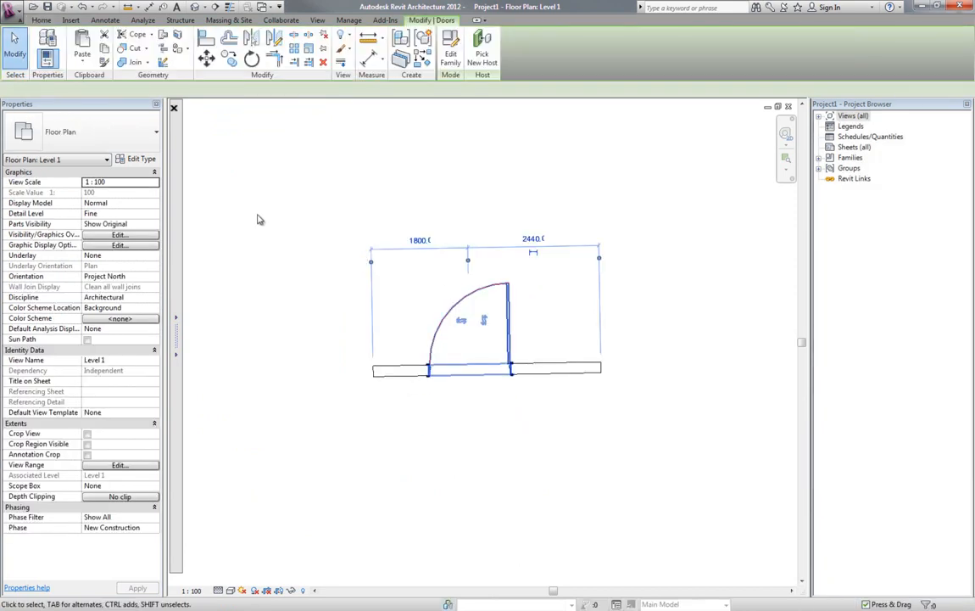
# Step: Confirm the placed door is Test Type, then place a second door in the wall
pyautogui.click(505, 322)
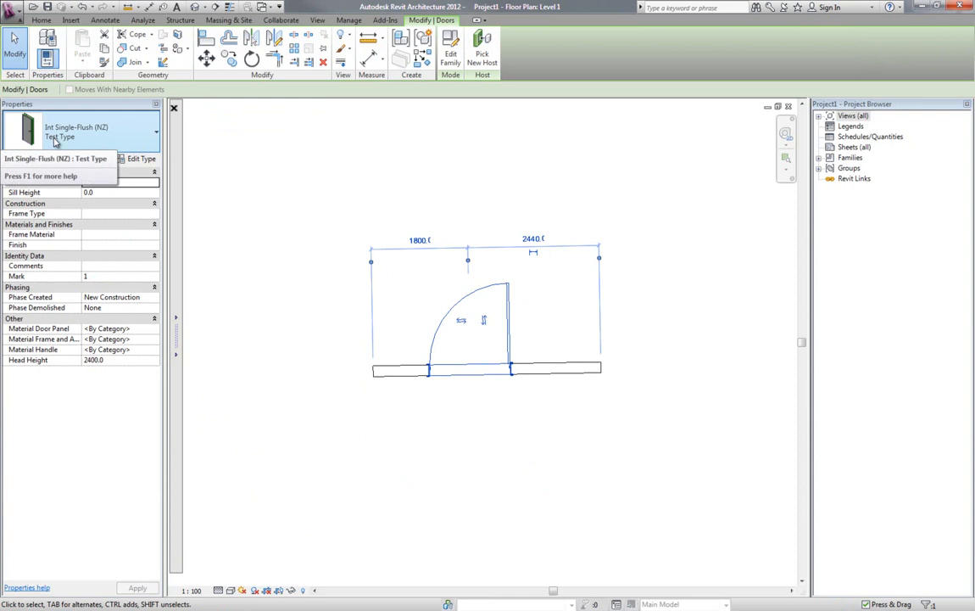
pyautogui.click(155, 132)
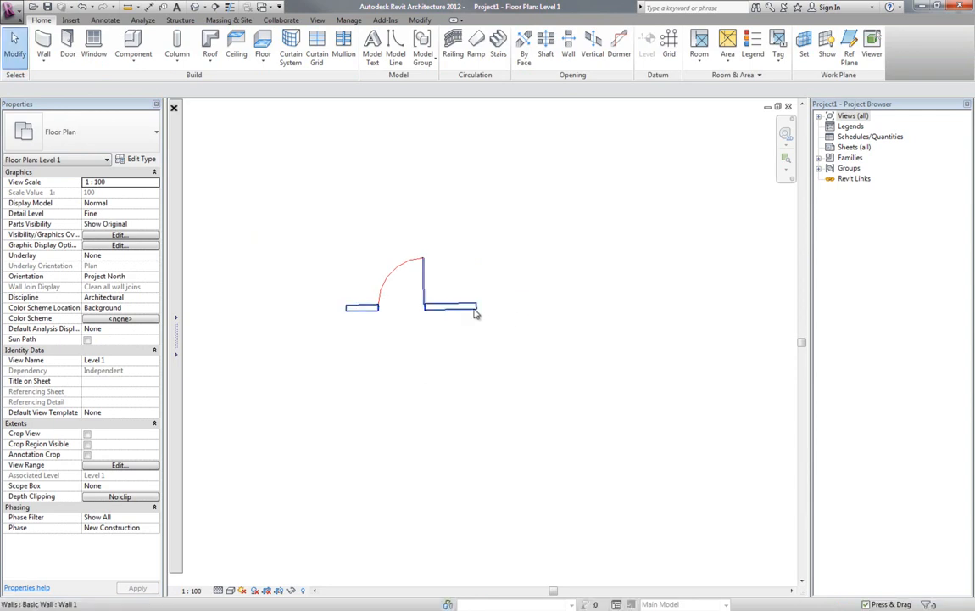
pyautogui.click(467, 307)
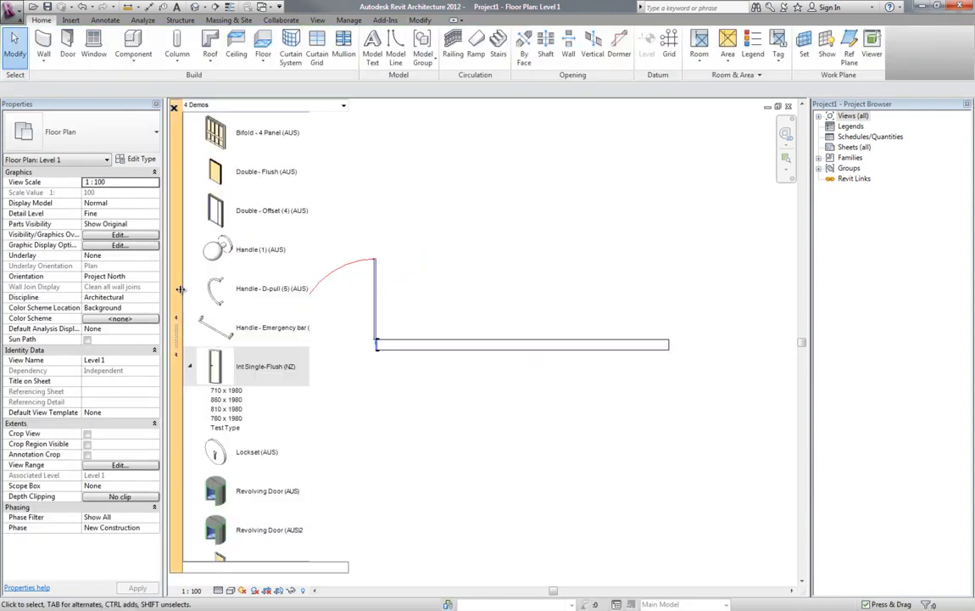
pyautogui.click(226, 399)
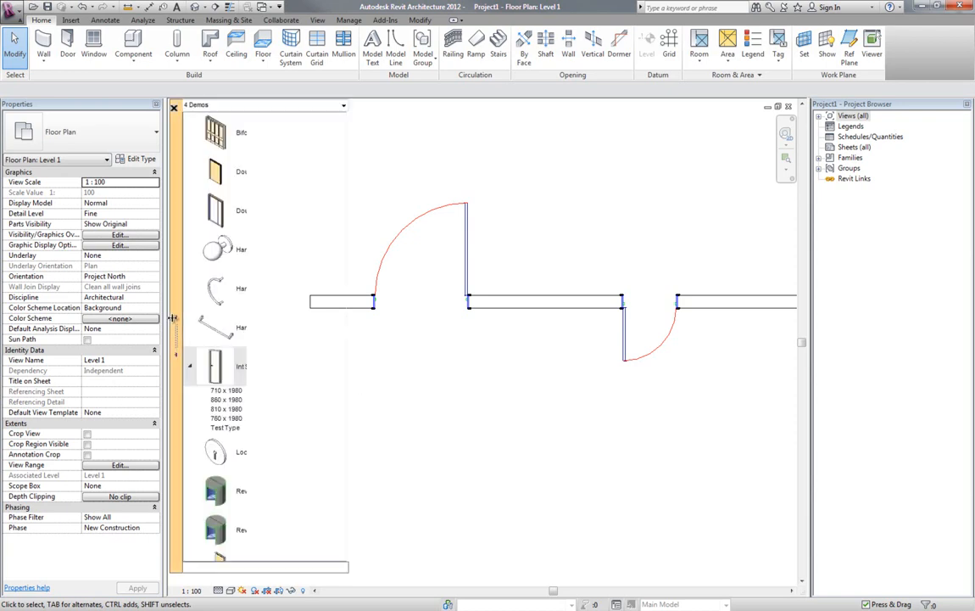
# Step: Delete the Test Type row from the door catalogue and save it
pyautogui.rightClick(214, 365)
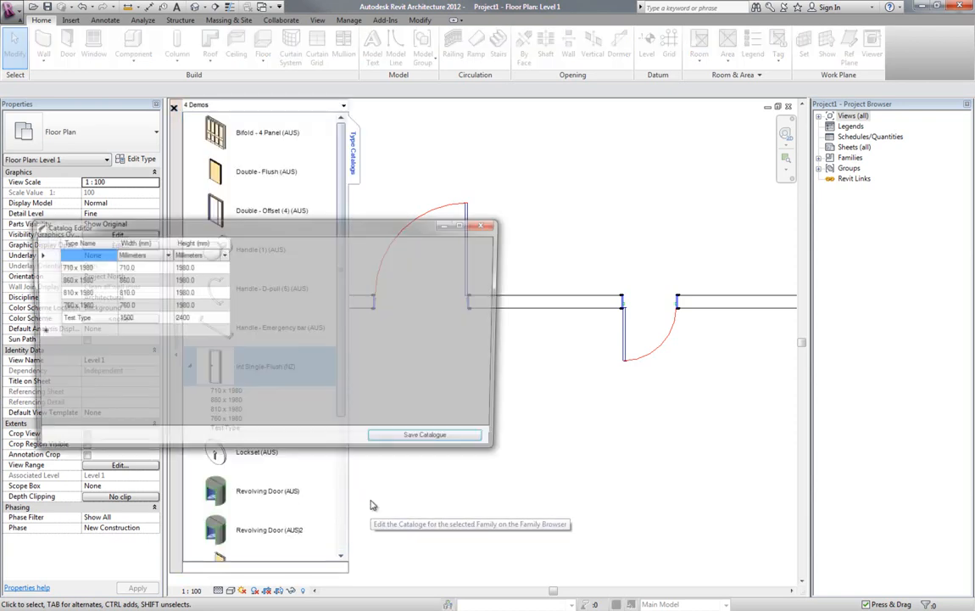
pyautogui.click(83, 317)
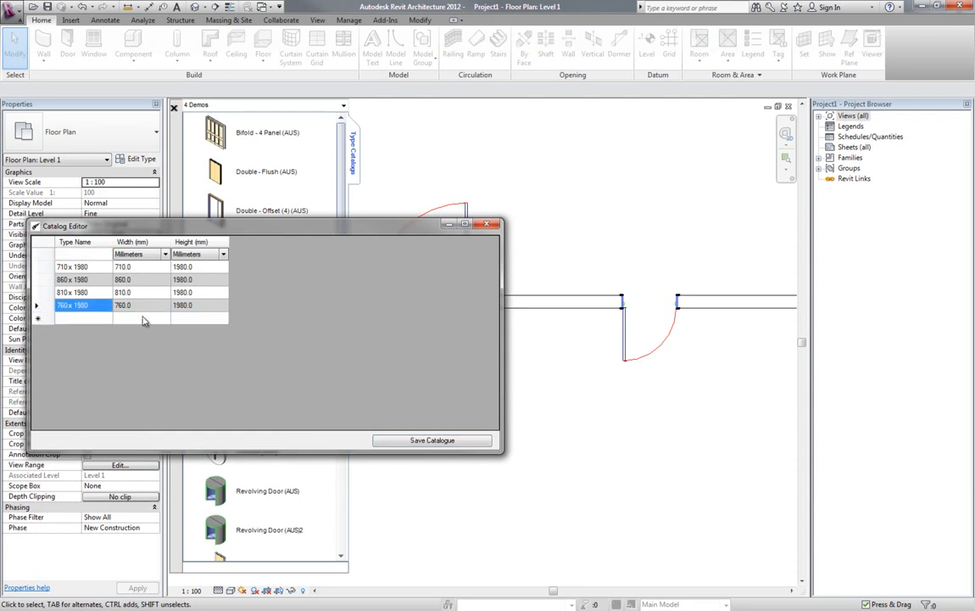
pyautogui.click(83, 317)
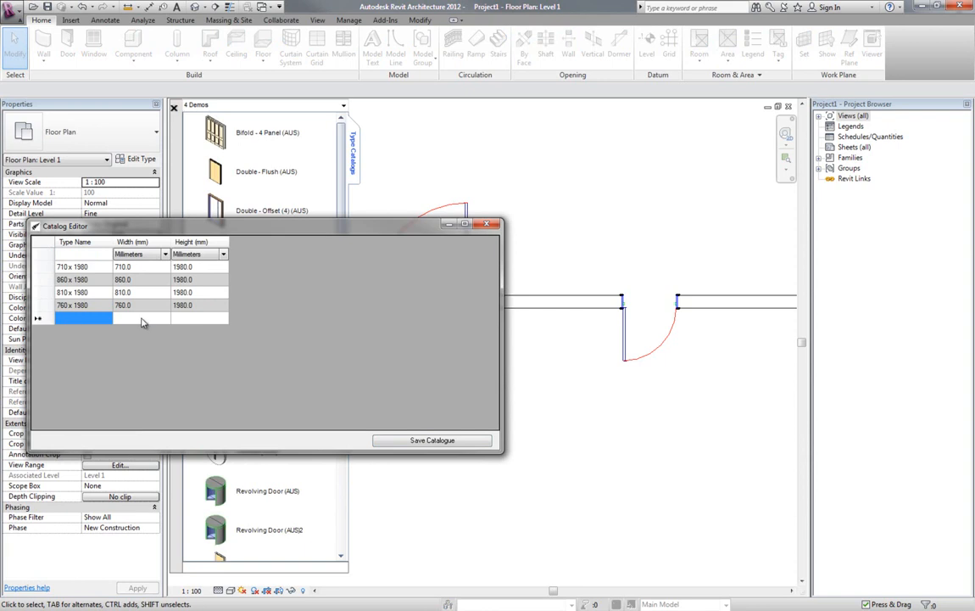
pyautogui.click(432, 440)
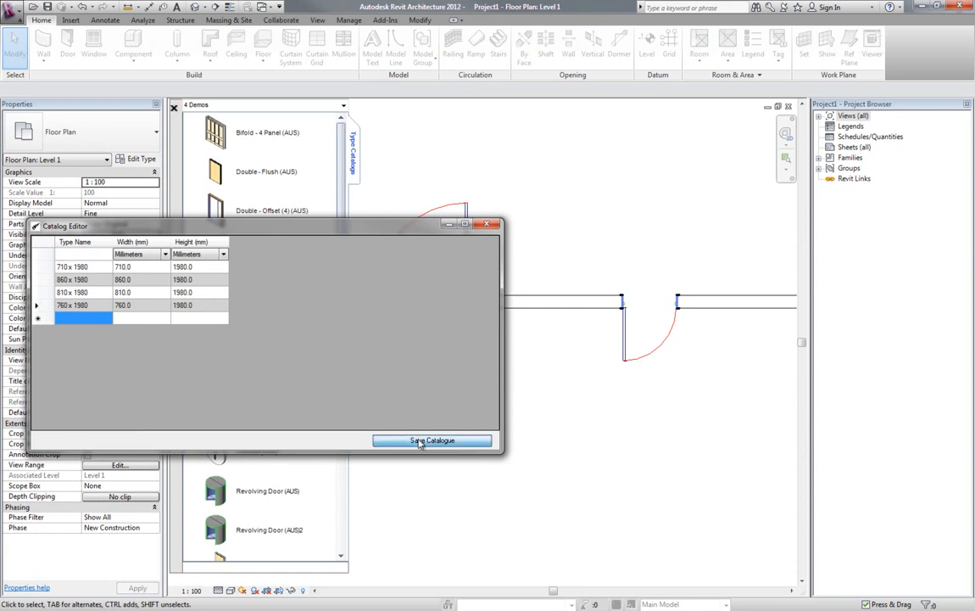
pyautogui.click(433, 440)
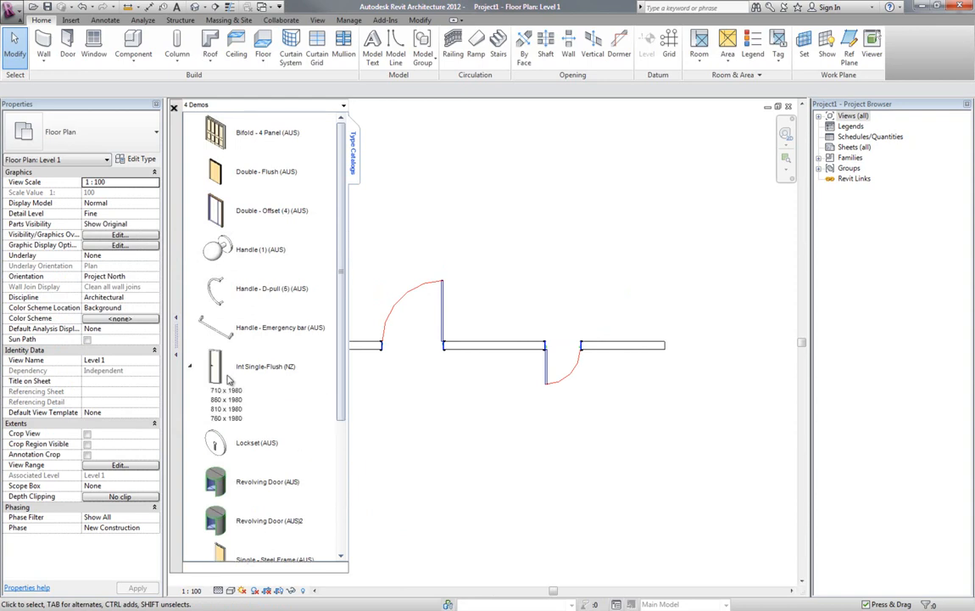
pyautogui.moveTo(228, 379)
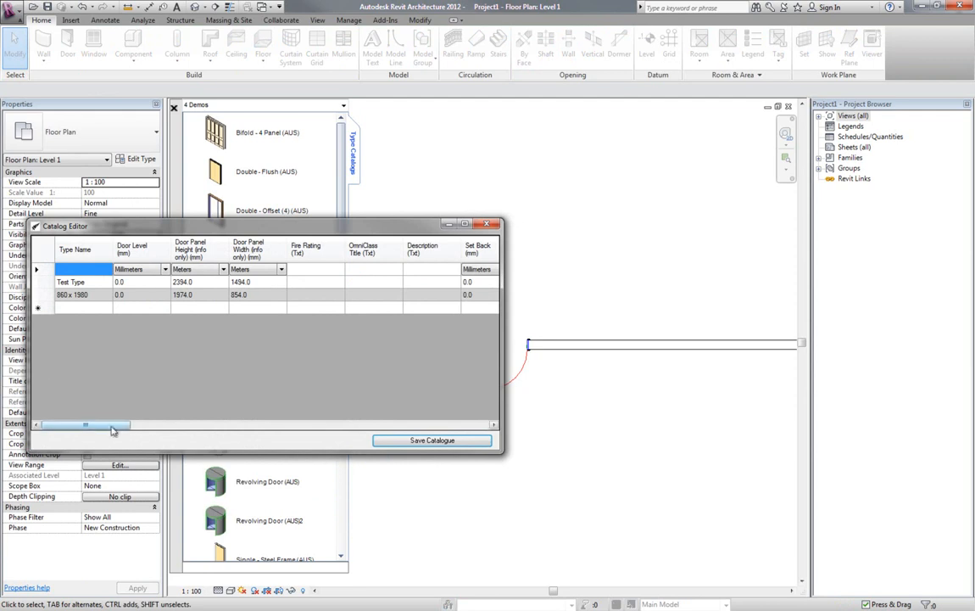
# Step: Recreate the catalog keeping only Height, Width and Thickness for Test Type and 860 x 1980
pyautogui.moveTo(85, 424); pyautogui.dragTo(149, 424)
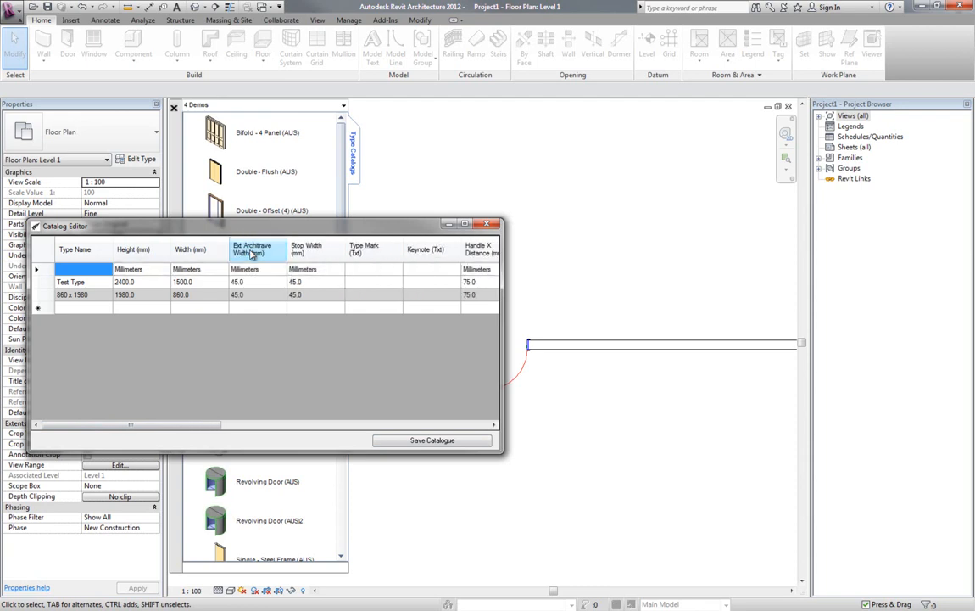
pyautogui.hscroll(3)
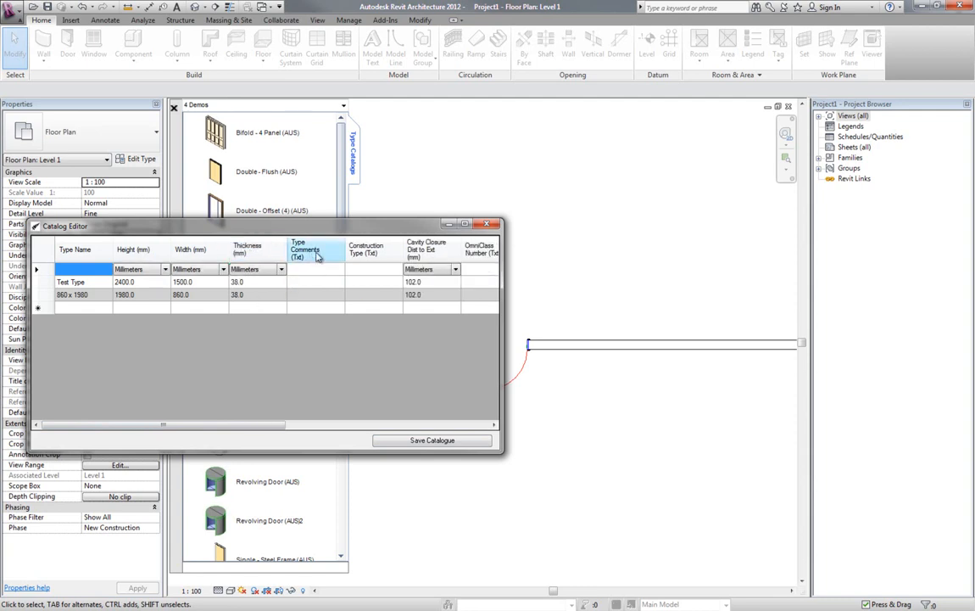
pyautogui.hscroll(3)
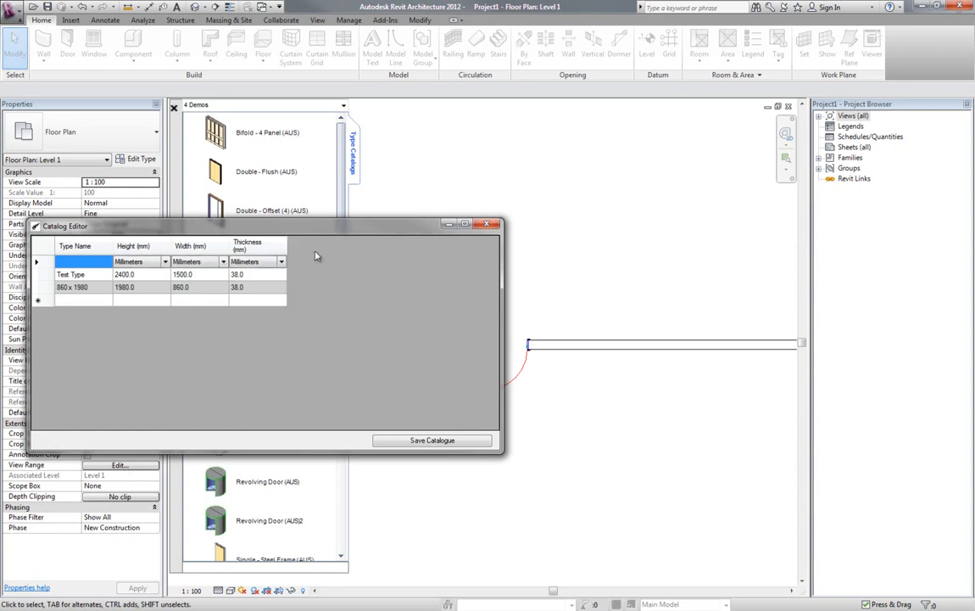
# Step: Add Test Type 2 at 2400 high, 1500 wide, 100 thick and save the catalog
pyautogui.click(83, 300)
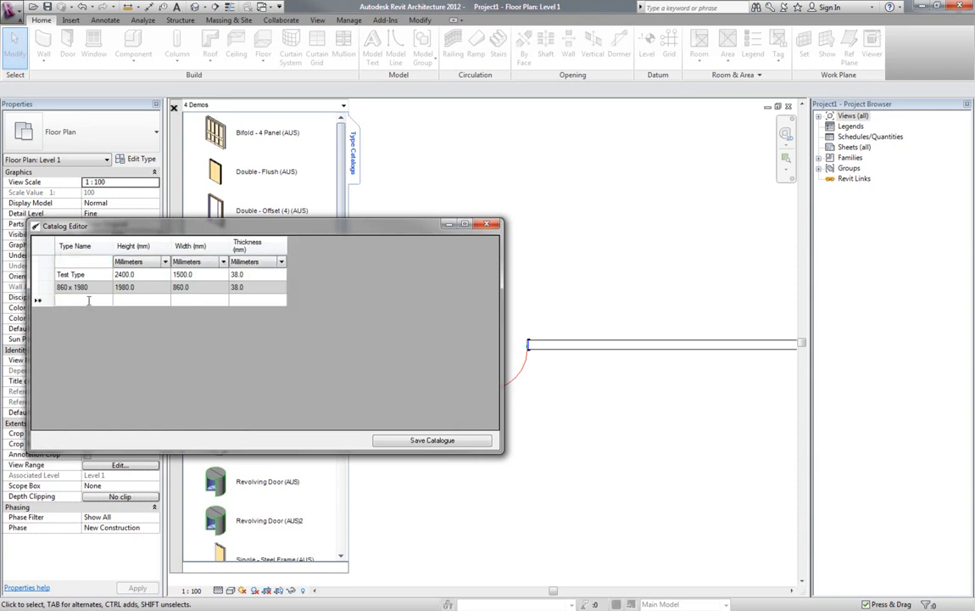
pyautogui.write('Test Type')
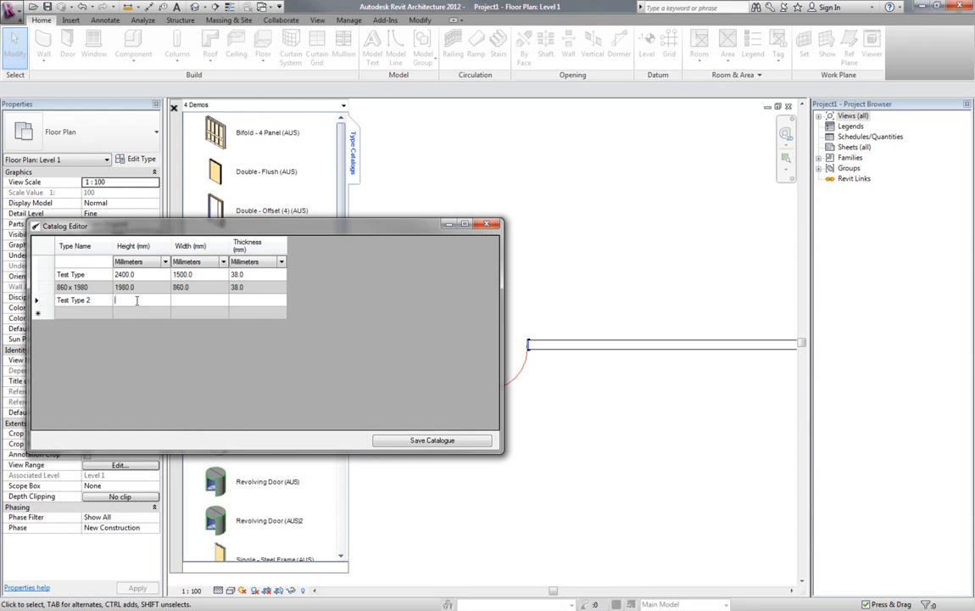
pyautogui.write('2400')
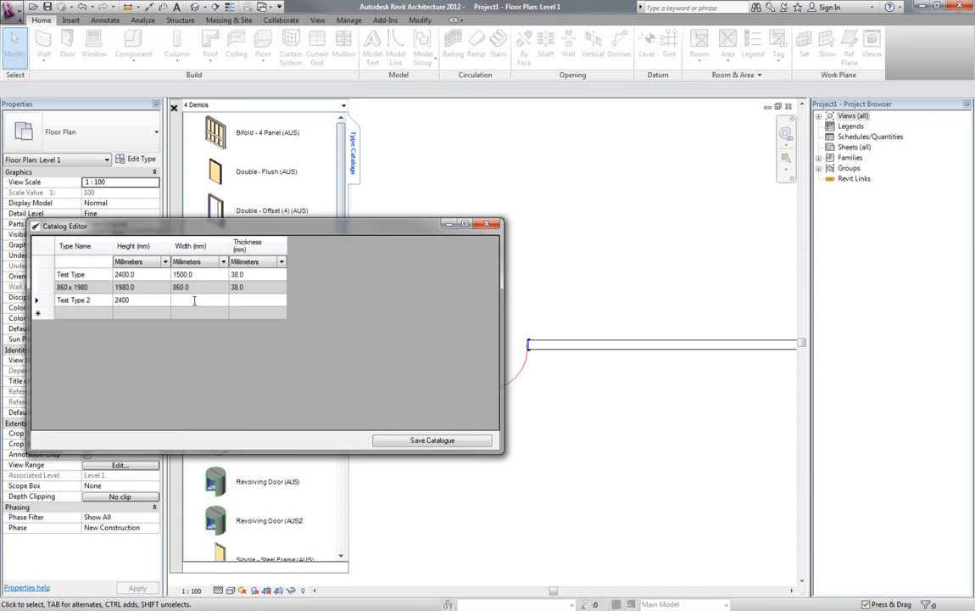
pyautogui.write('1500')
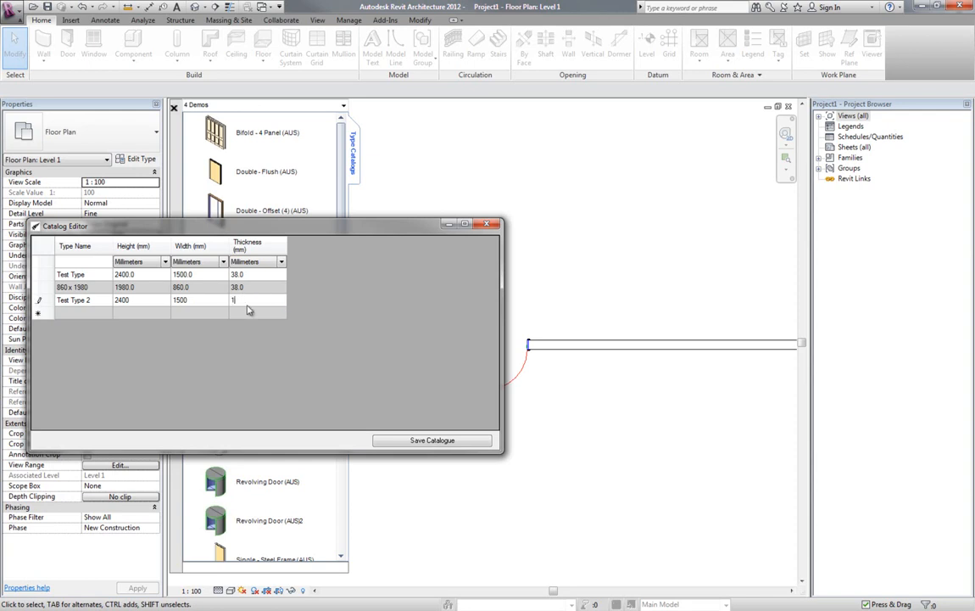
pyautogui.write('00')
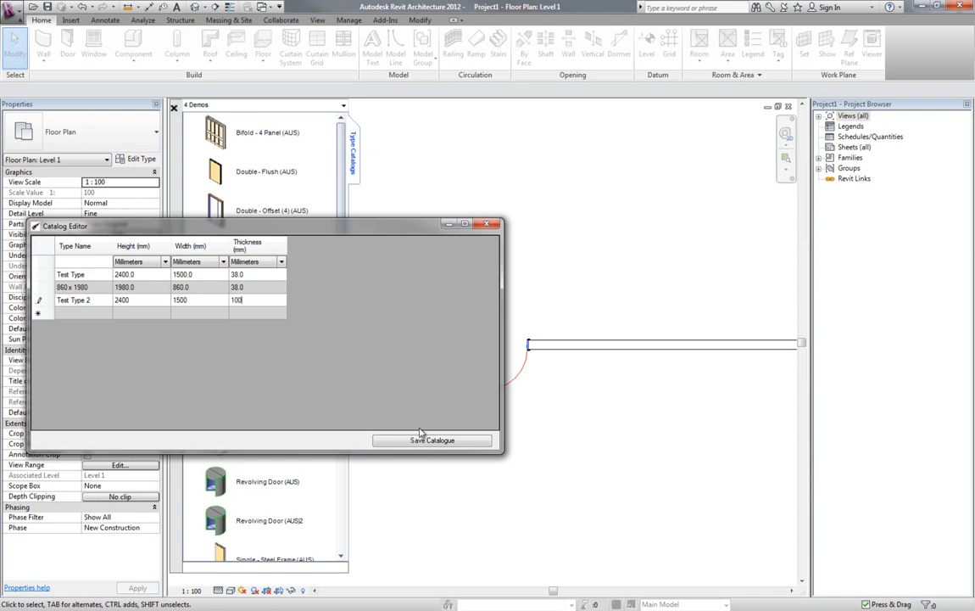
pyautogui.click(432, 439)
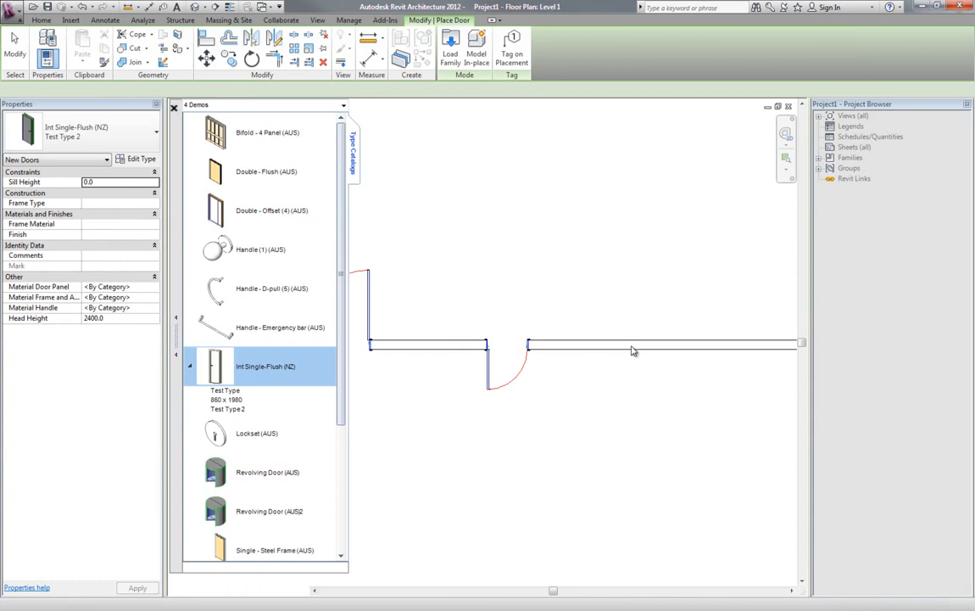
# Step: Place a Test Type 2 door in the wall and dismiss the not-cutting-anything error
pyautogui.click(629, 350)
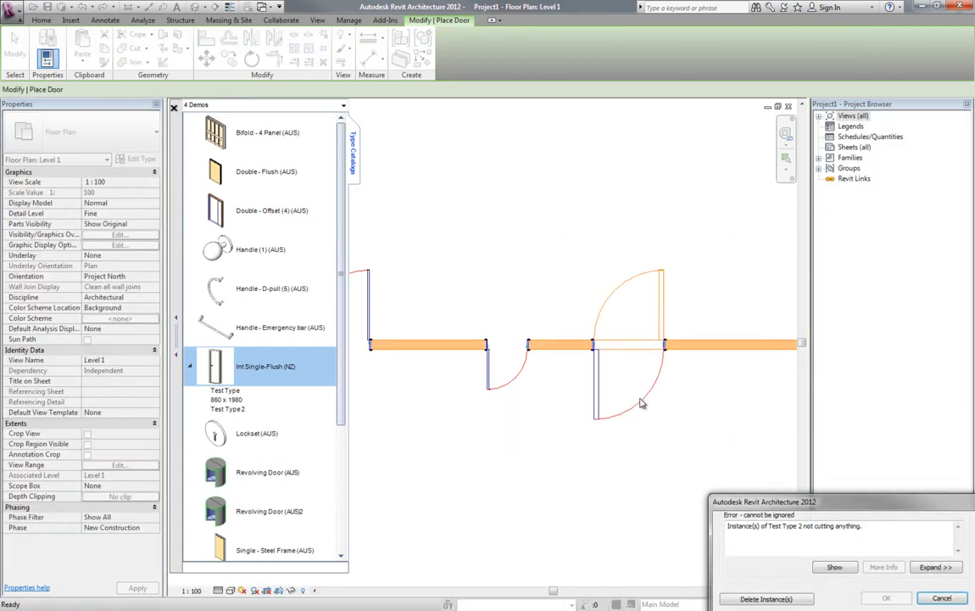
pyautogui.click(942, 598)
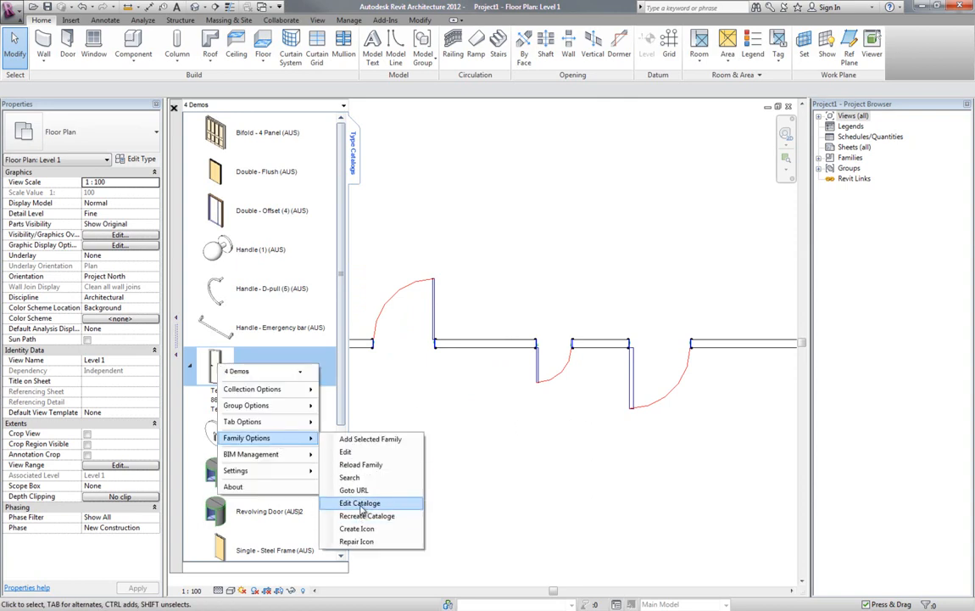
# Step: Show Height in inches, set Test Type 2's height to 90 1/2, and save the catalog
pyautogui.click(360, 503)
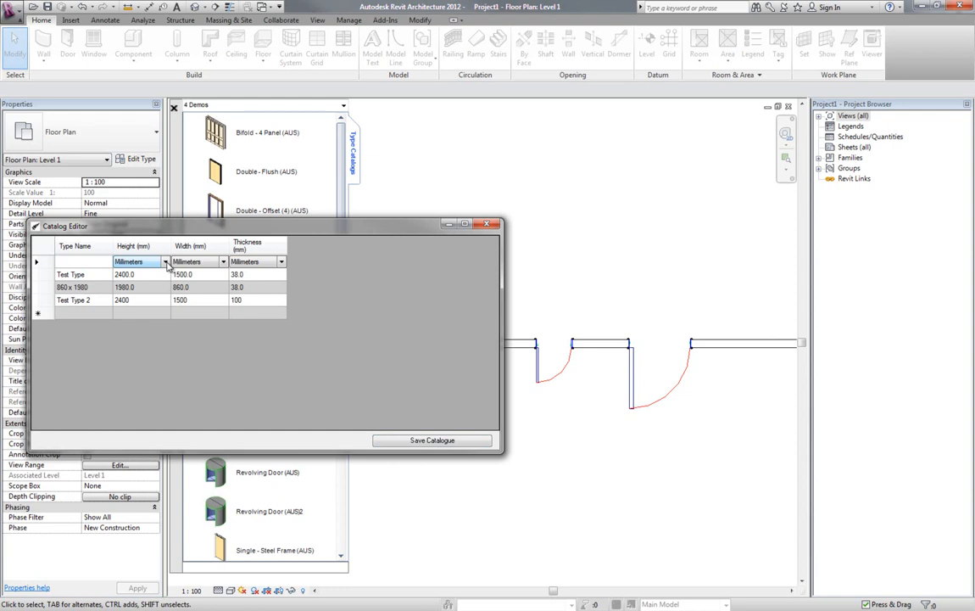
pyautogui.click(165, 260)
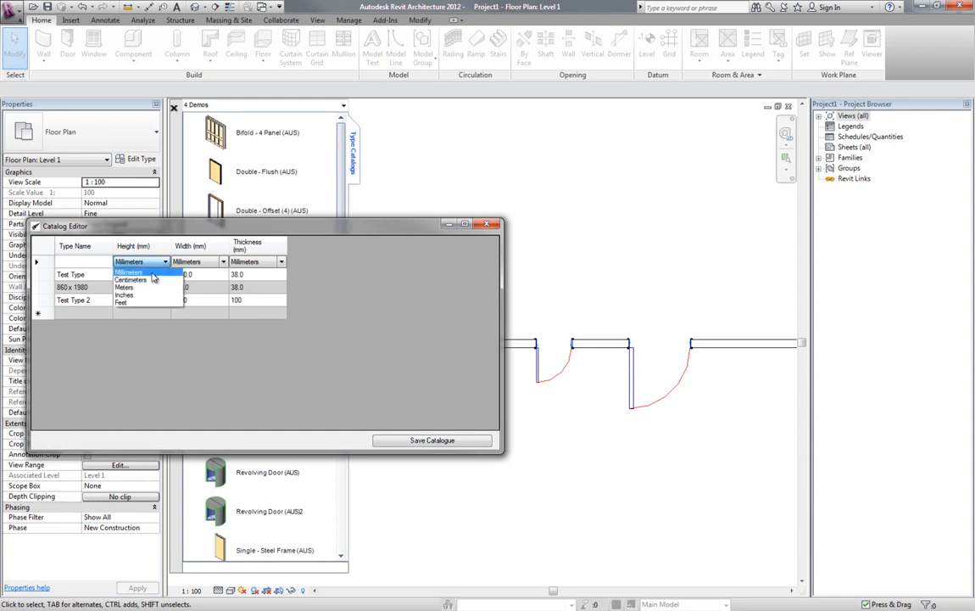
pyautogui.click(124, 295)
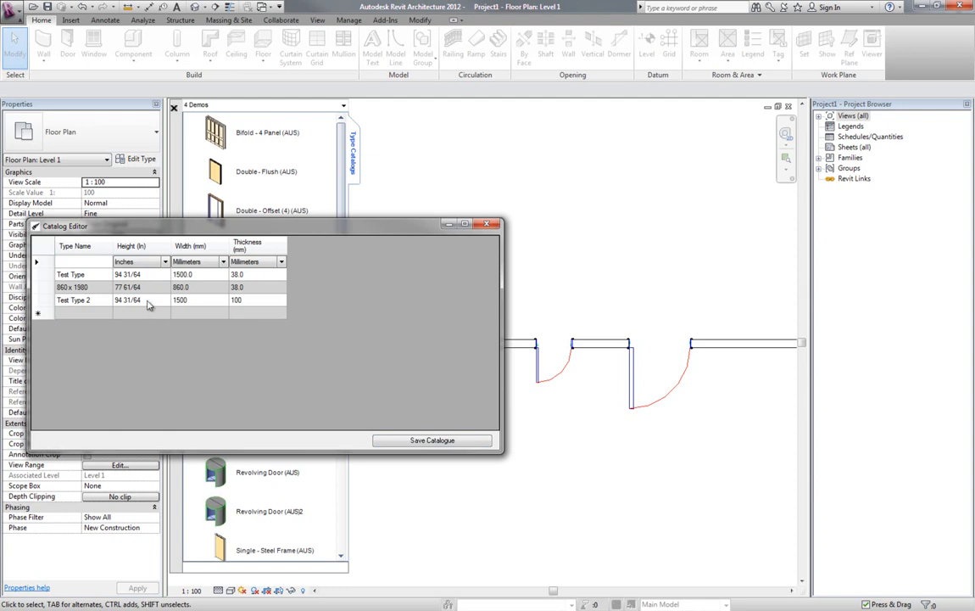
pyautogui.click(164, 262)
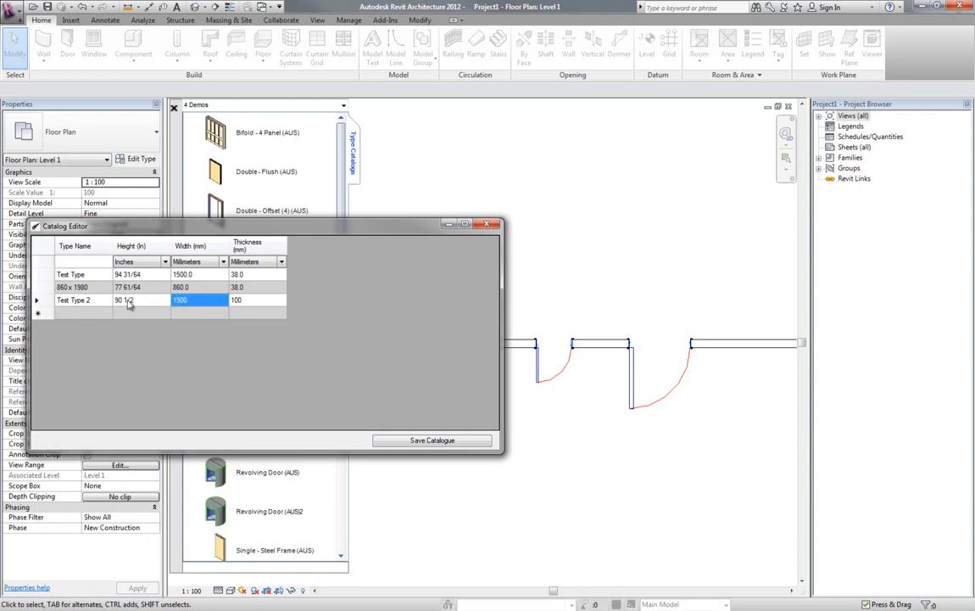
pyautogui.click(140, 261)
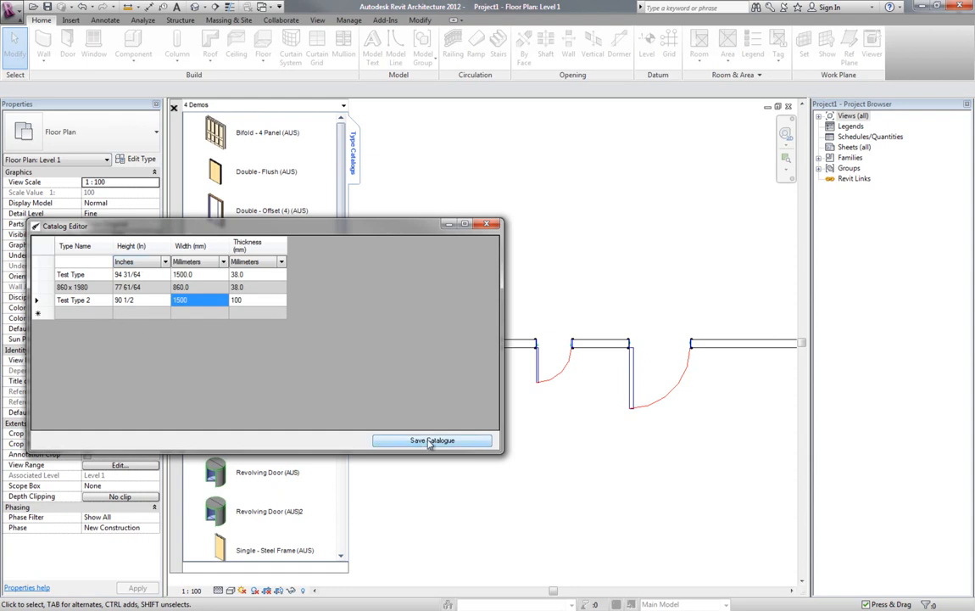
pyautogui.click(432, 439)
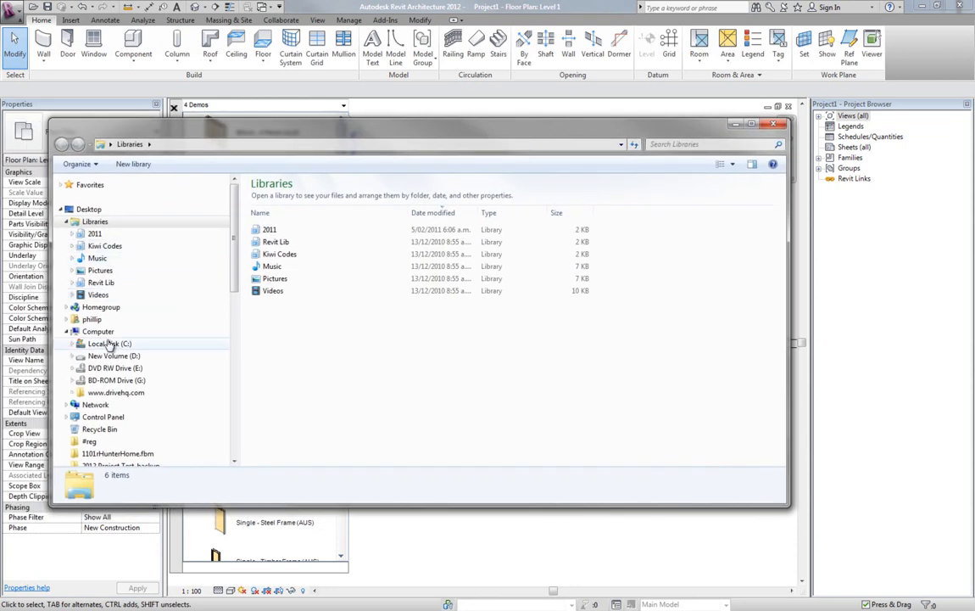
# Step: Open Int Single-Flush (NZ).txt from the C:\Demos folder in Explorer
pyautogui.click(109, 344)
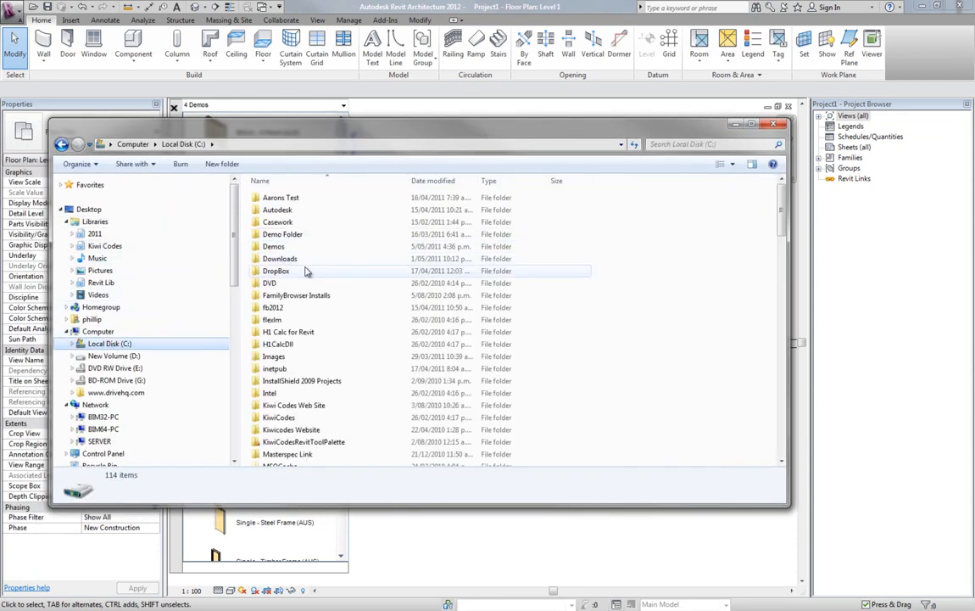
pyautogui.doubleClick(273, 246)
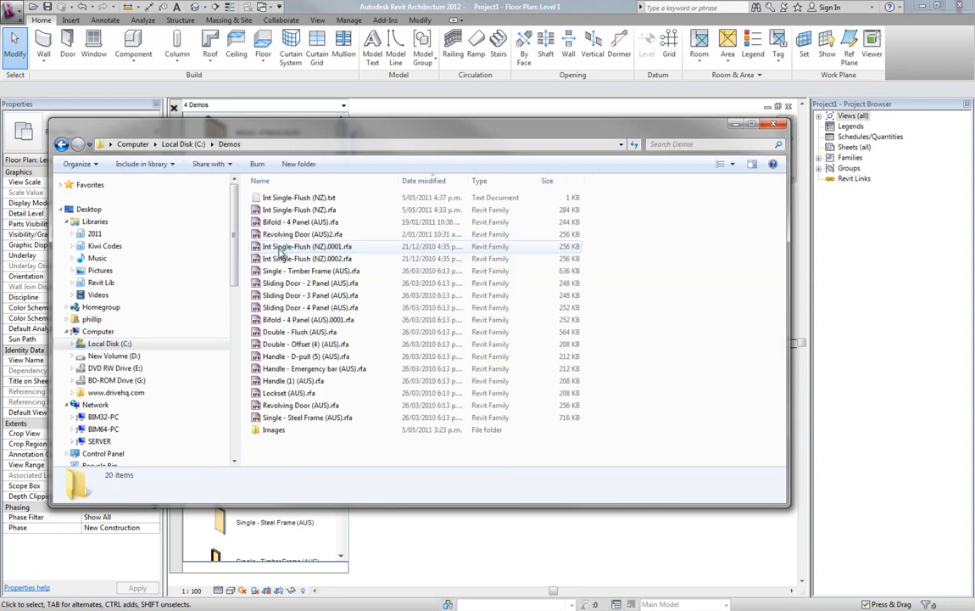
pyautogui.click(298, 197)
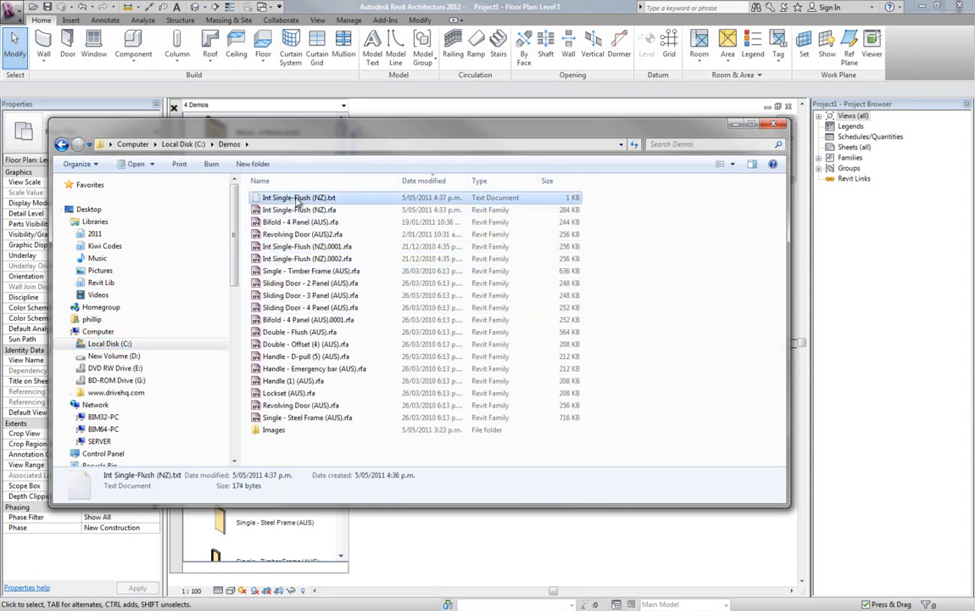
pyautogui.click(299, 196)
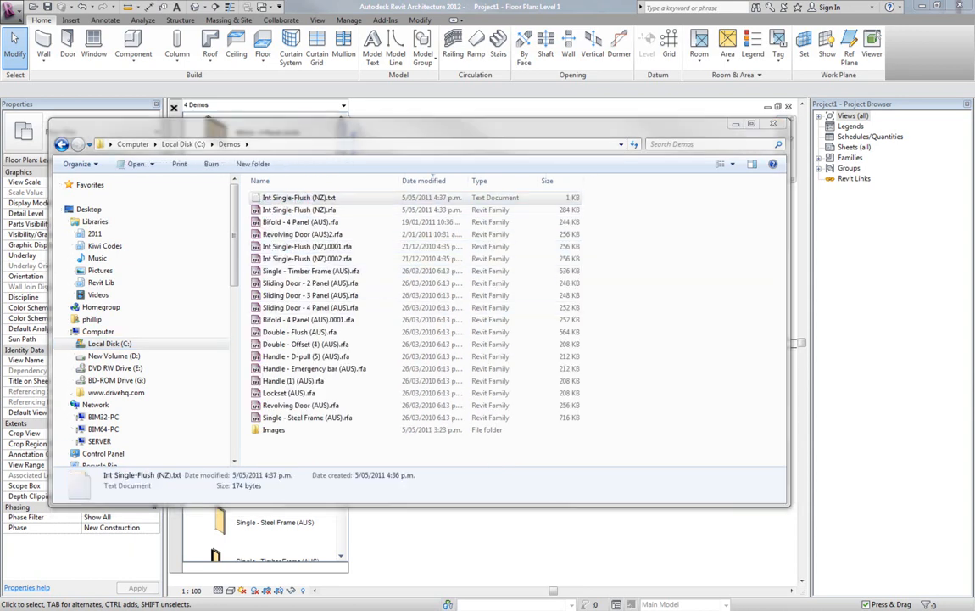
pyautogui.doubleClick(299, 196)
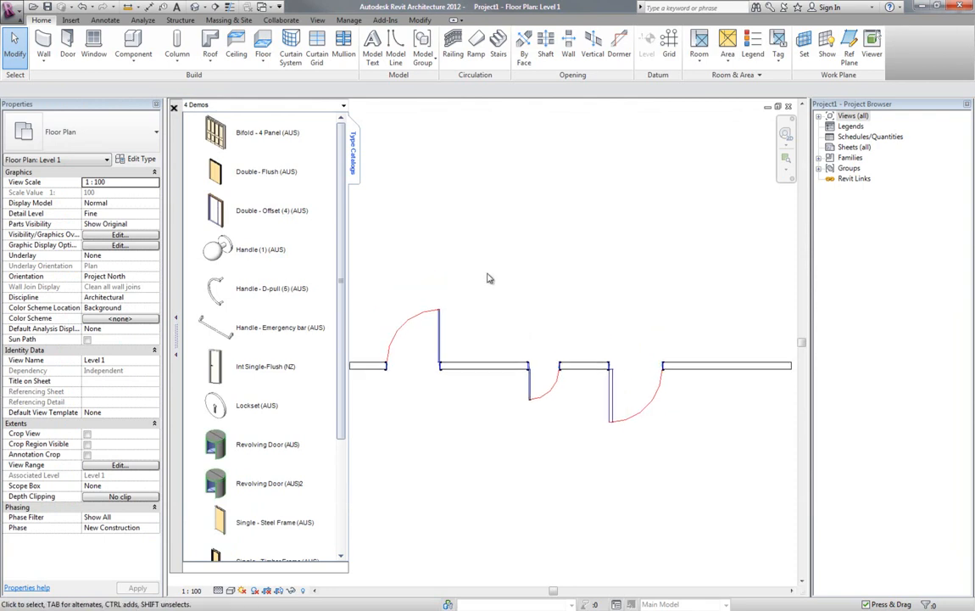
pyautogui.moveTo(458, 252)
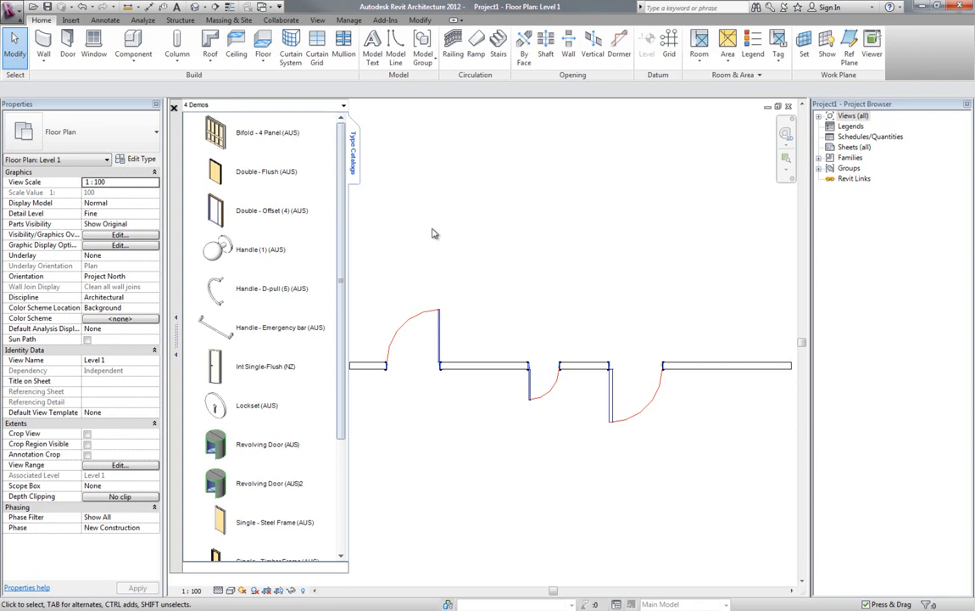
pyautogui.moveTo(435, 250)
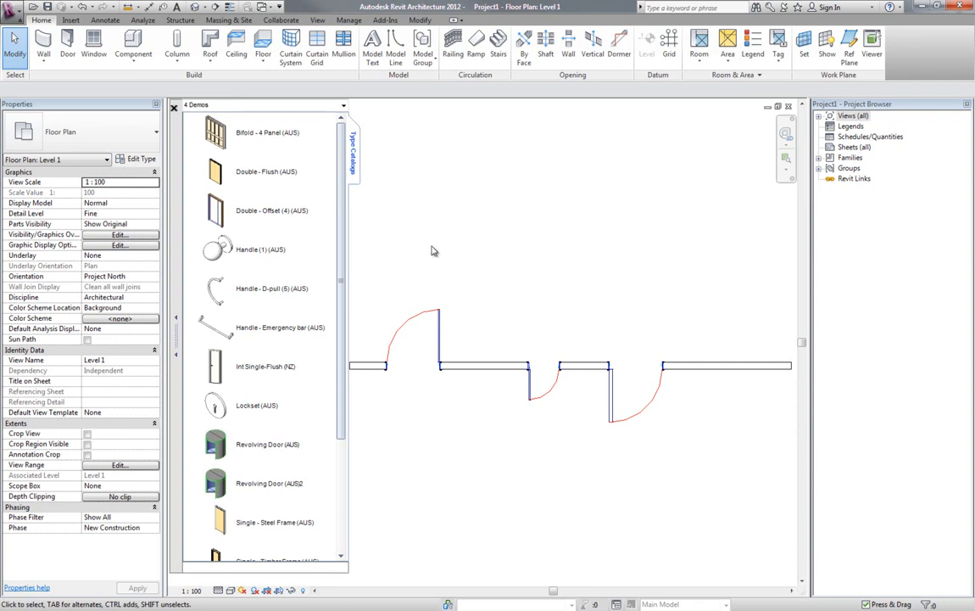
pyautogui.moveTo(451, 283)
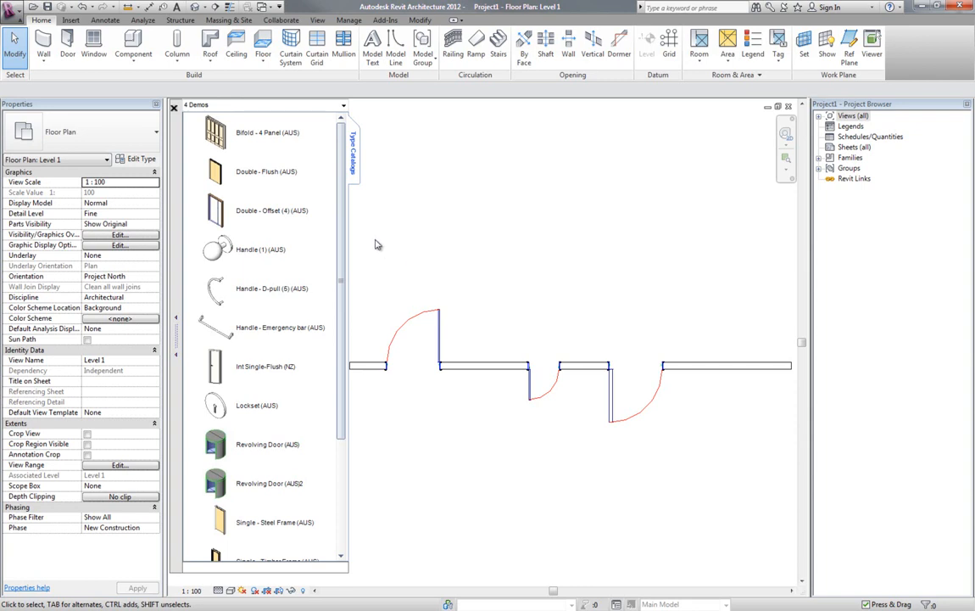
pyautogui.moveTo(464, 247)
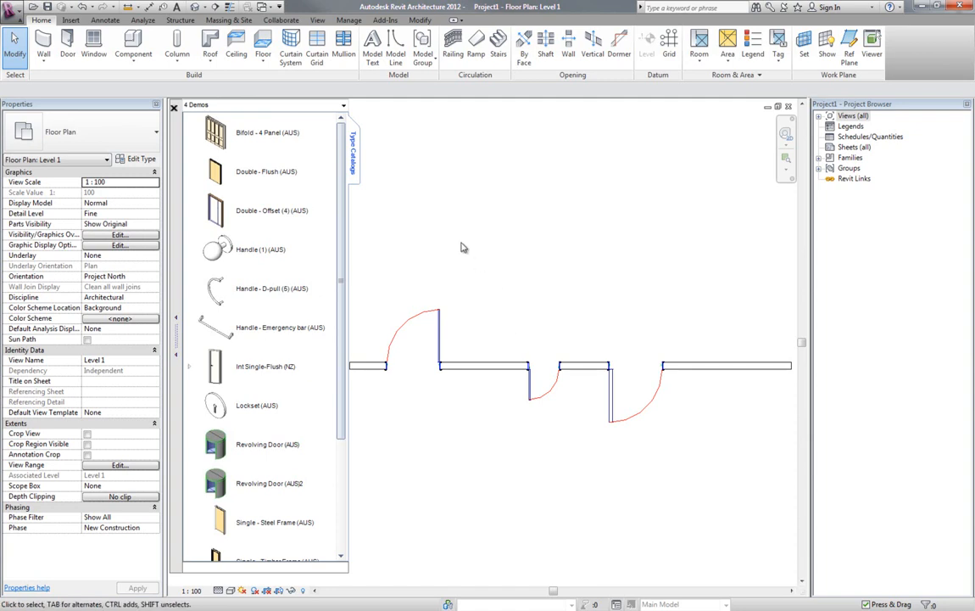
pyautogui.moveTo(538, 347)
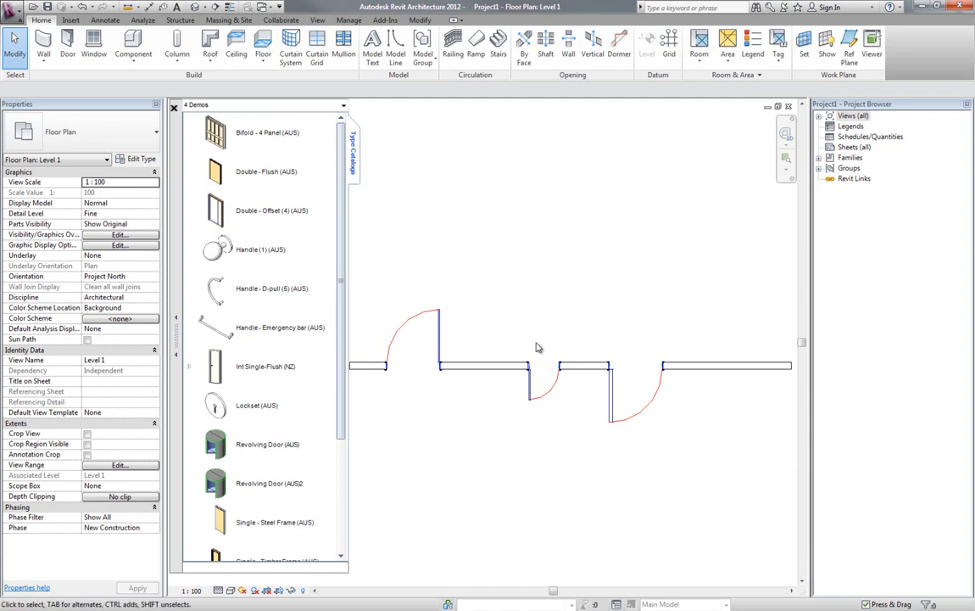
pyautogui.moveTo(518, 310)
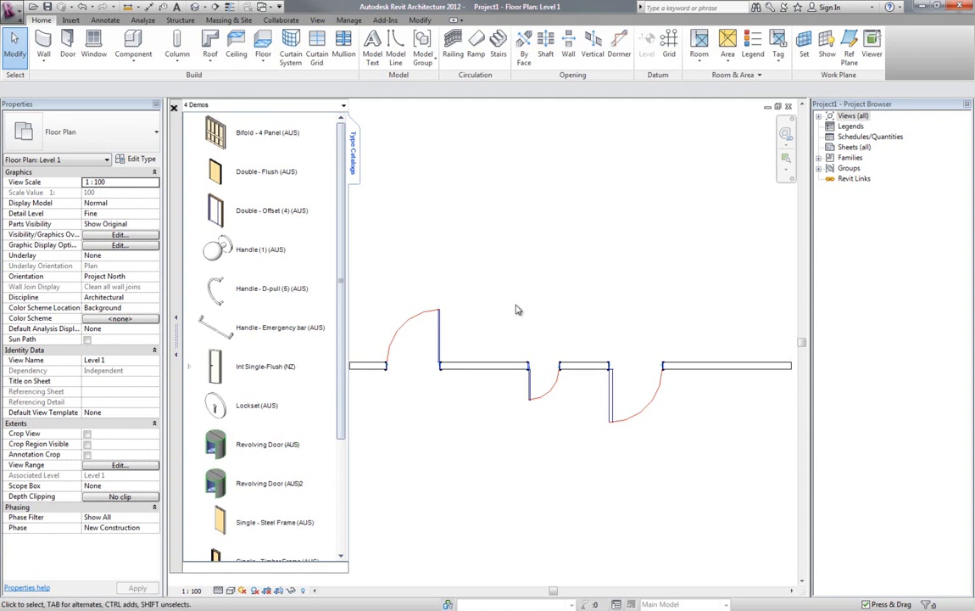